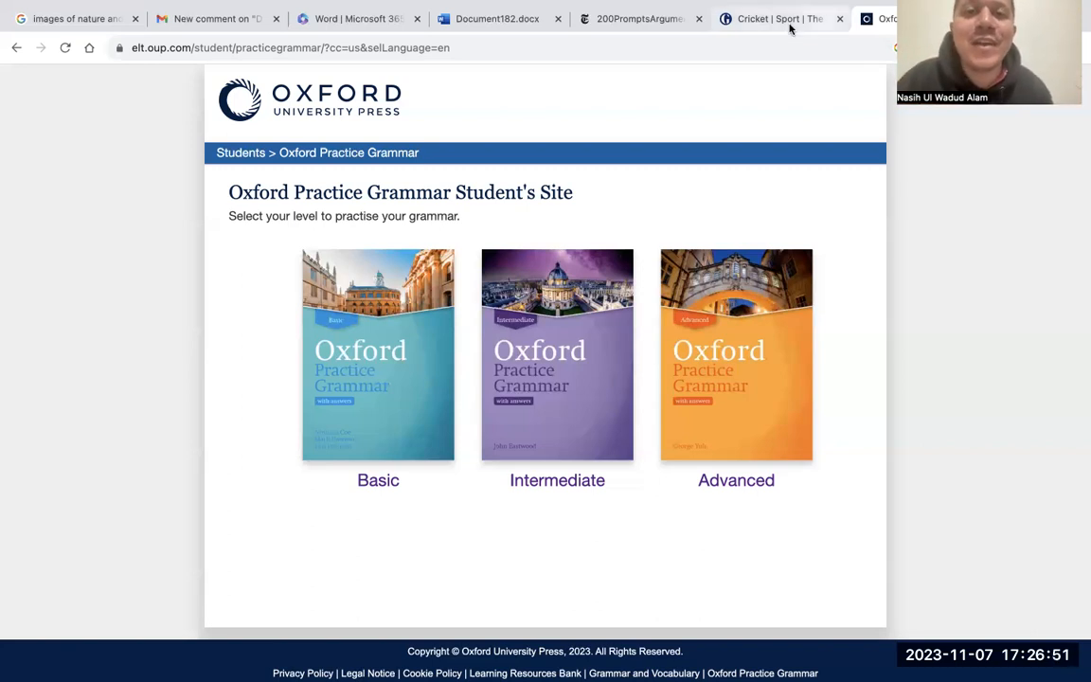
mouse_move(497, 19)
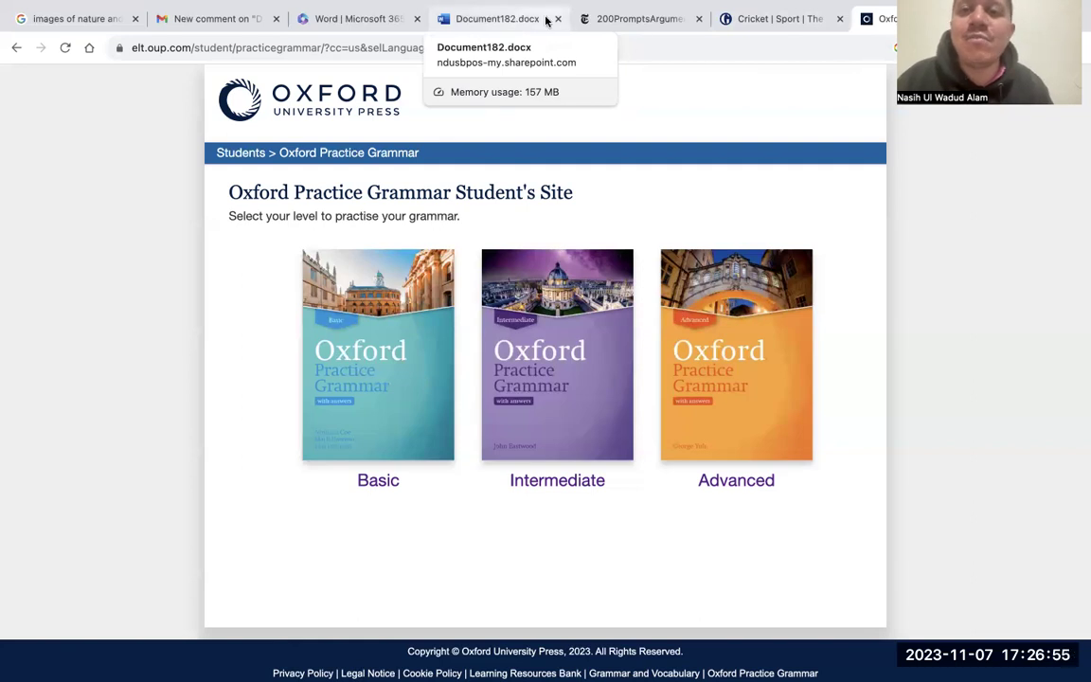
mouse_move(485, 15)
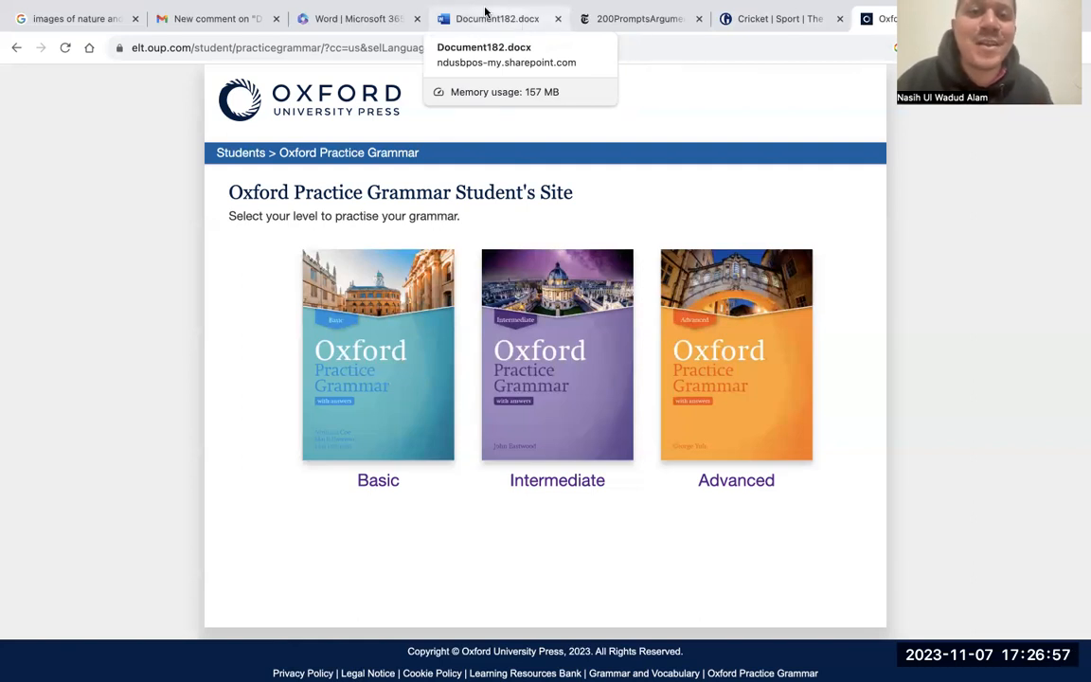
Step: Return to the Document182 Word document, then move on to the image search results
click(496, 19)
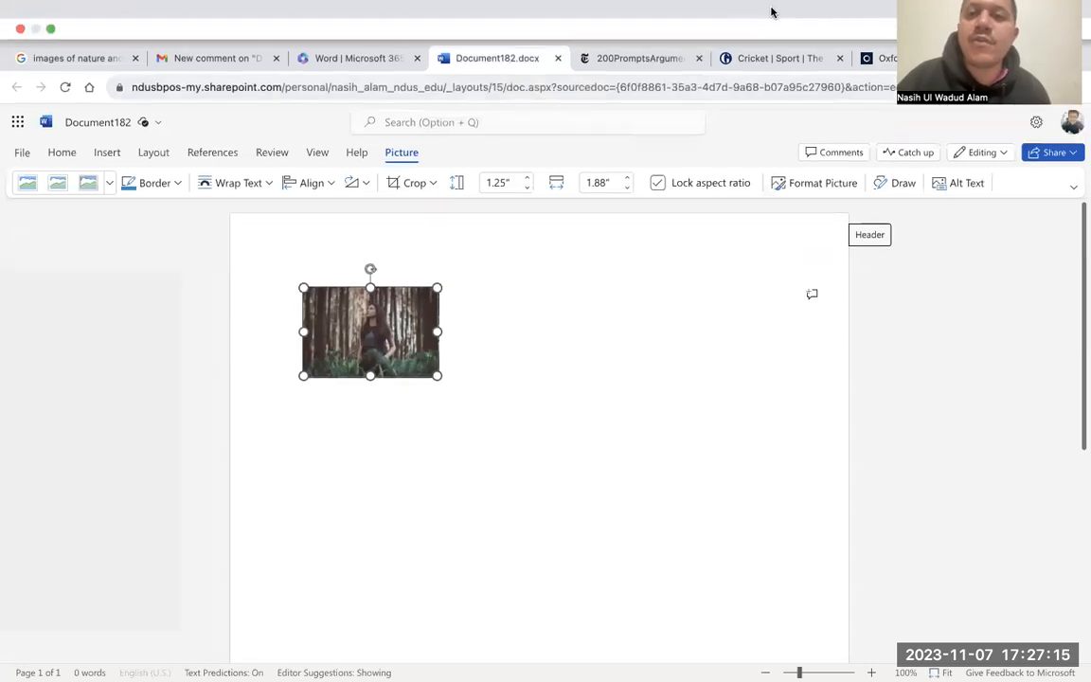
click(641, 57)
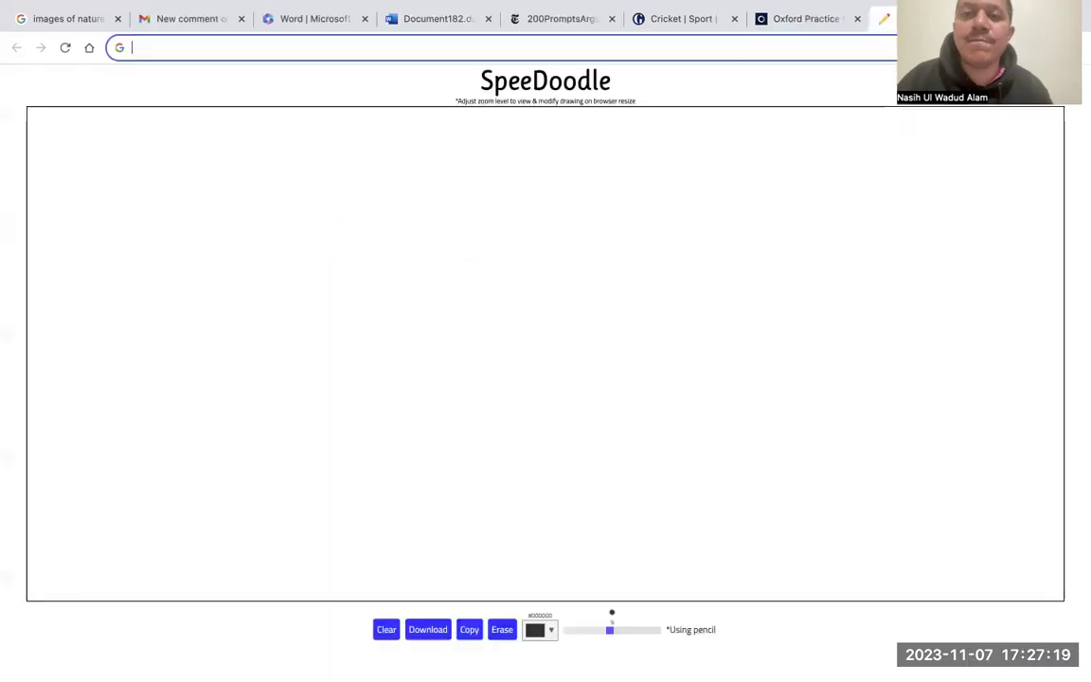
mouse_move(243, 7)
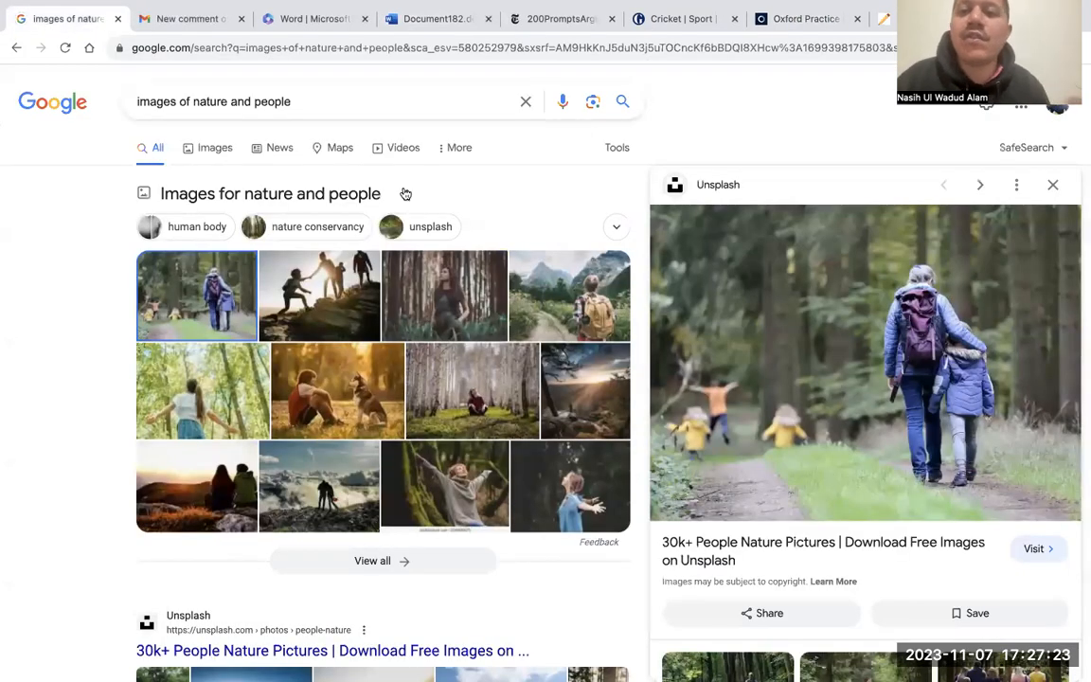
mouse_move(430, 227)
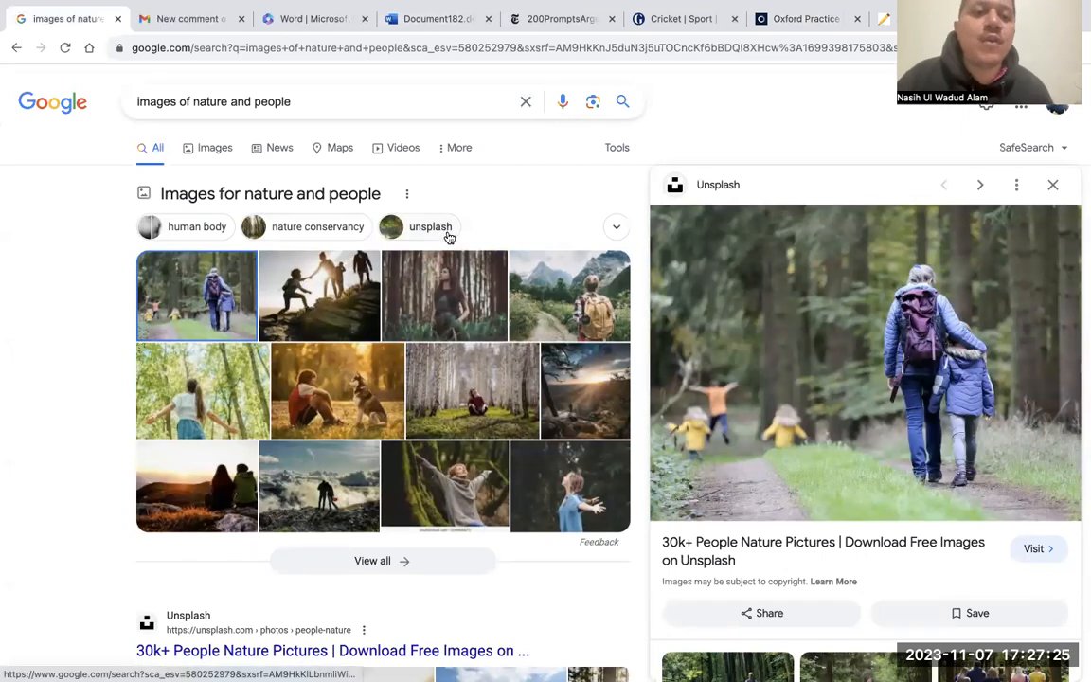
Step: Copy the photo of hikers helping each other up a rocky slope
right_click(318, 296)
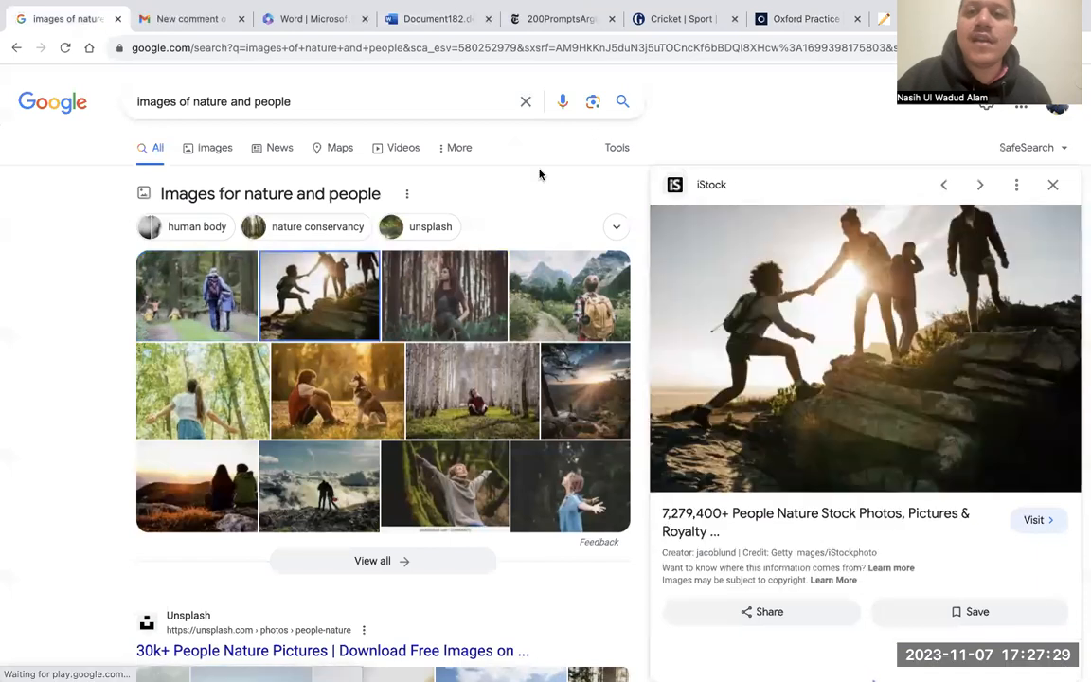
click(437, 19)
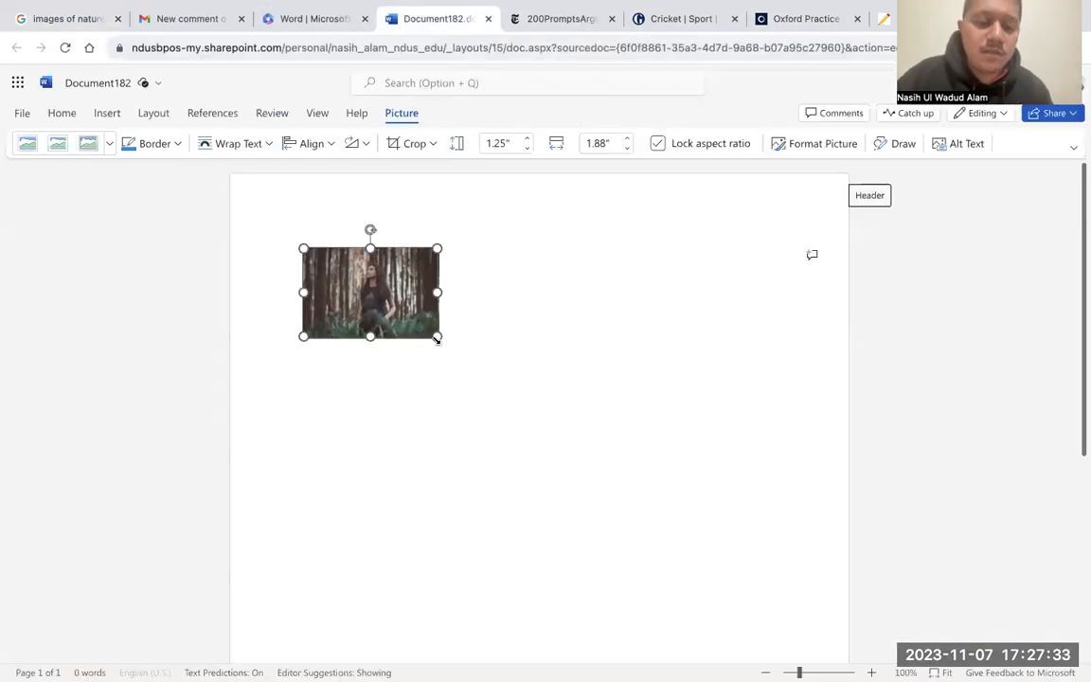
Step: Replace the forest picture with the hikers photo and enlarge it to about 4 by 6 inches
key(delete)
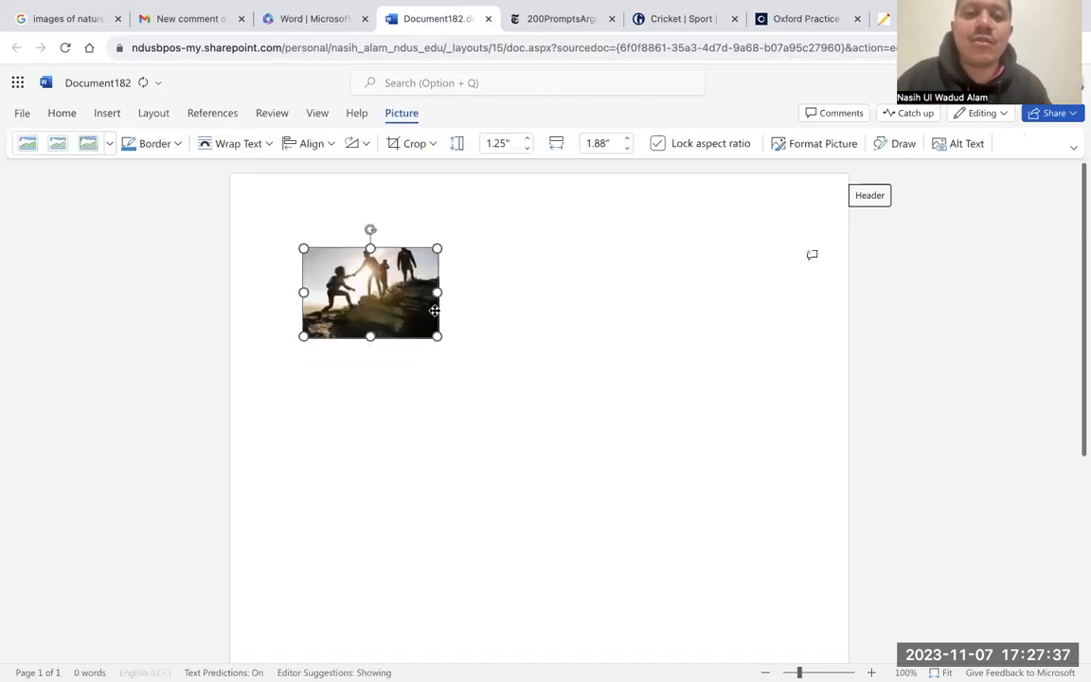
drag(436, 335, 584, 432)
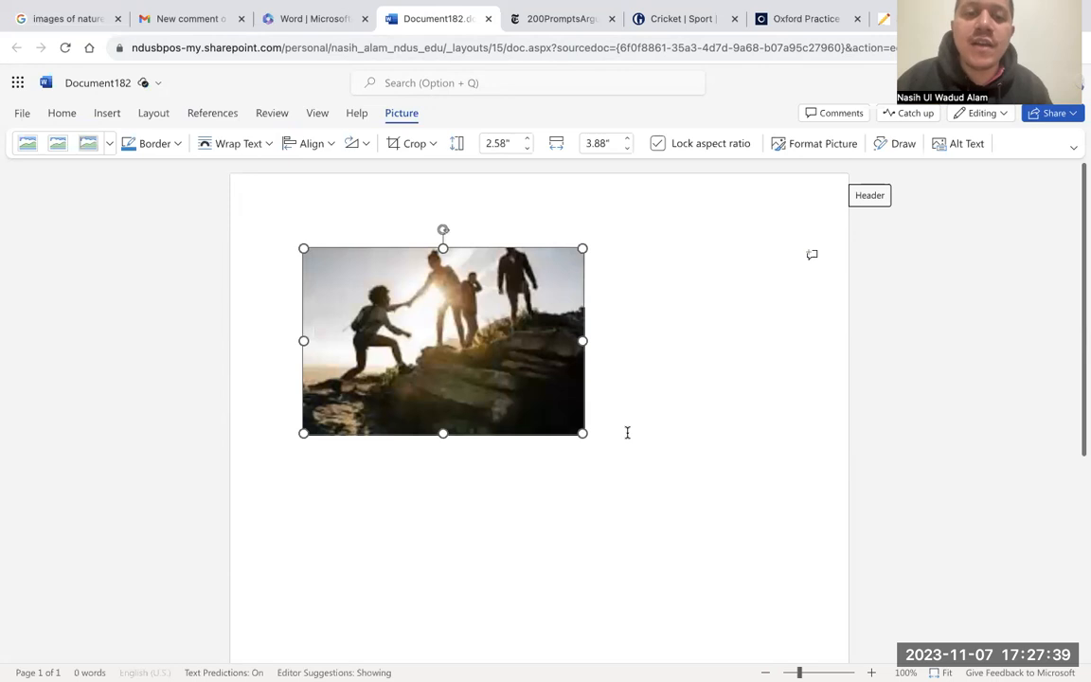
drag(583, 432, 739, 538)
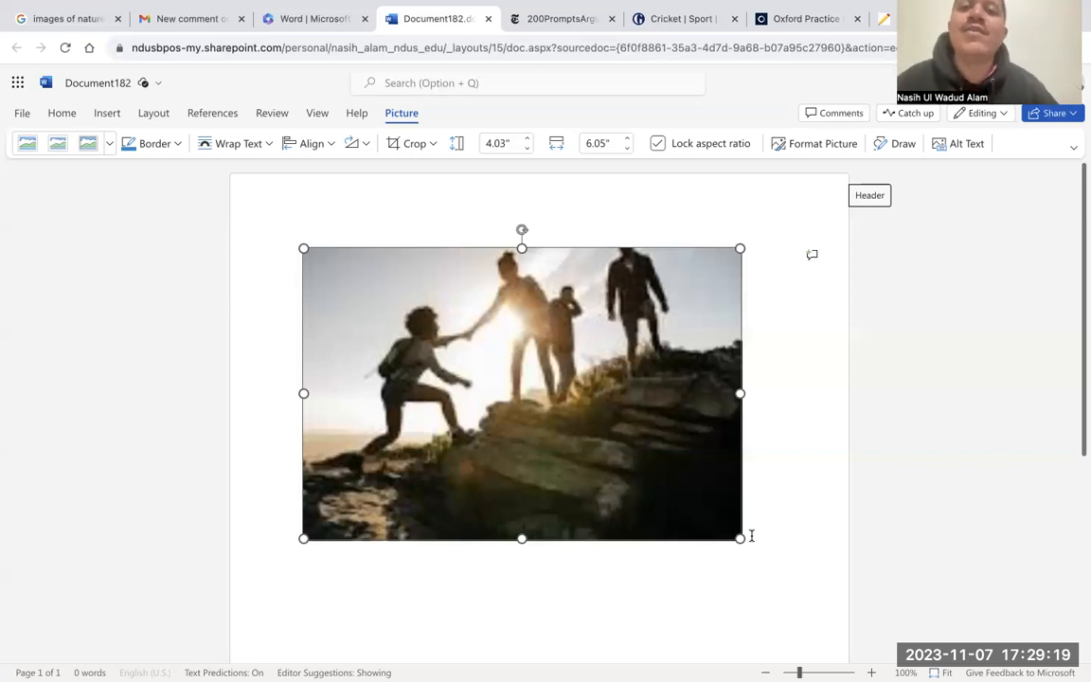
mouse_move(642, 553)
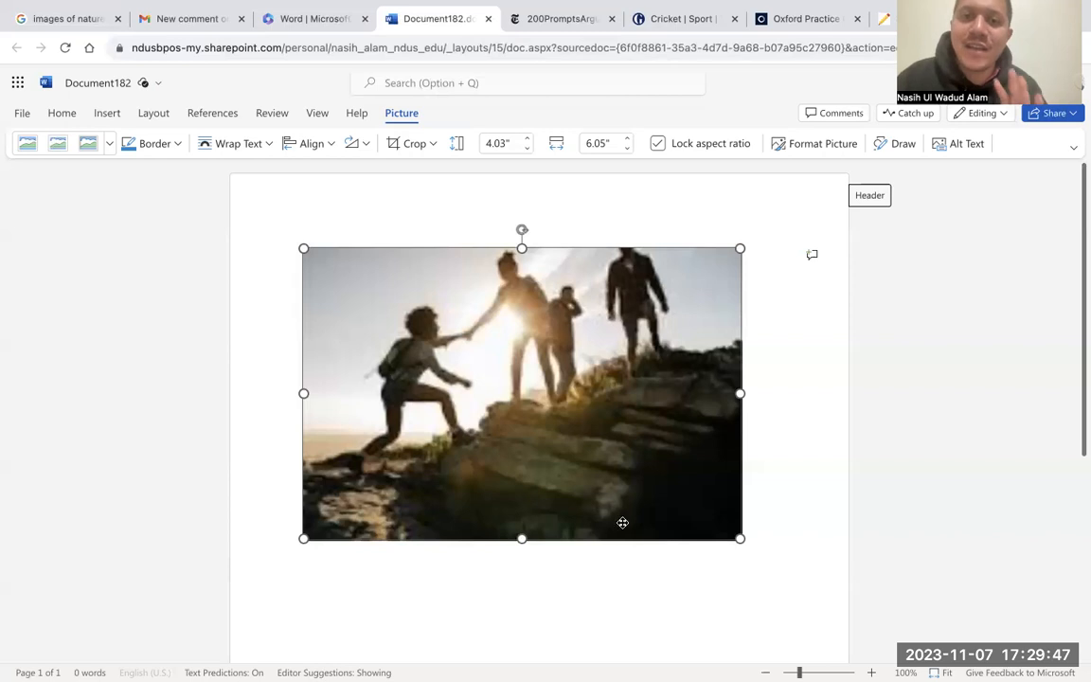
mouse_move(610, 485)
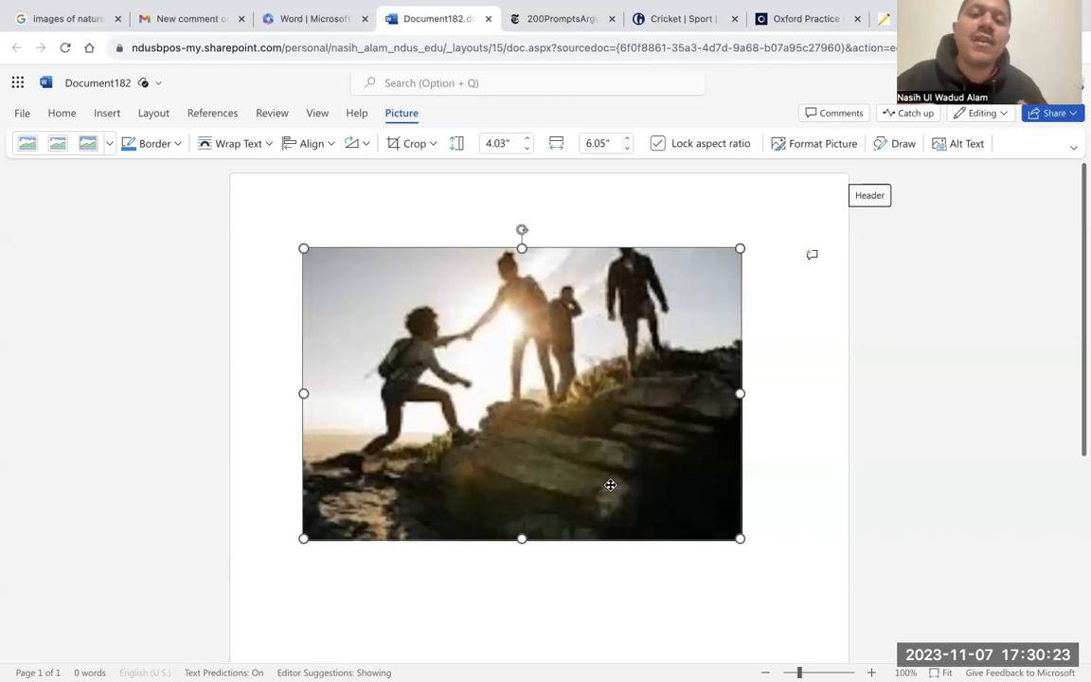
mouse_move(557, 417)
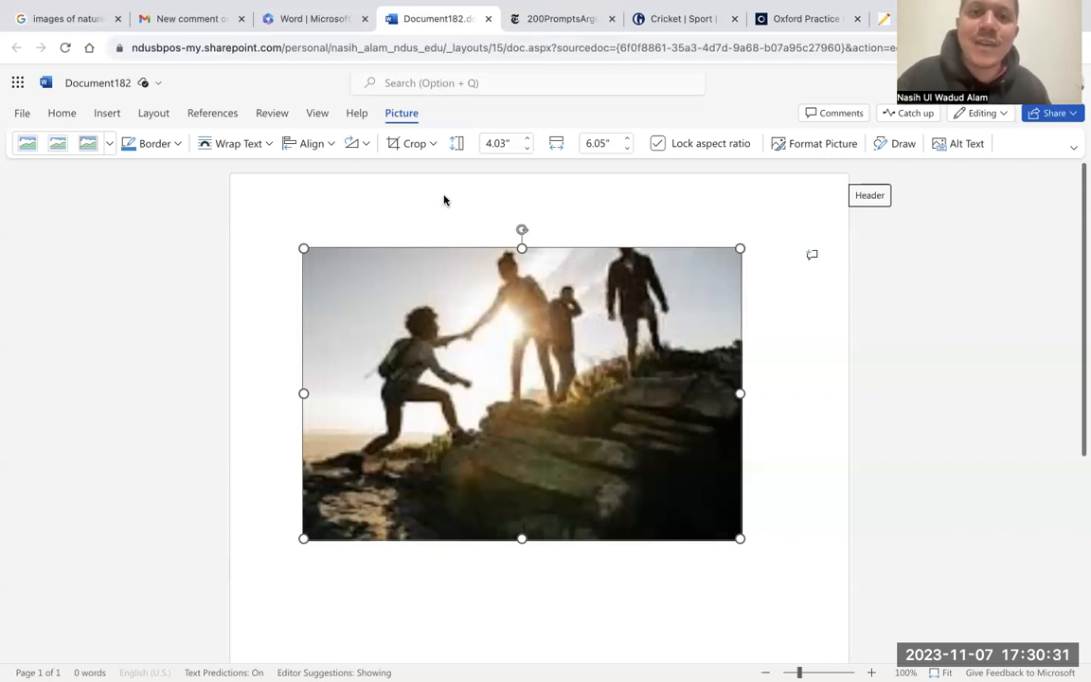
mouse_move(558, 19)
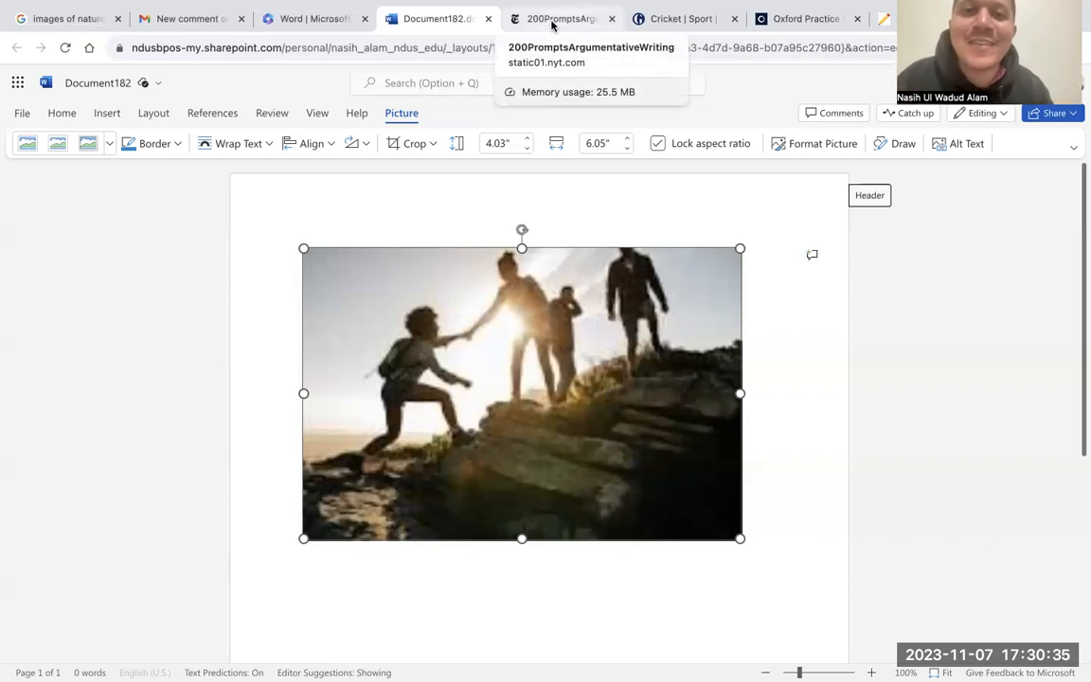
mouse_move(532, 31)
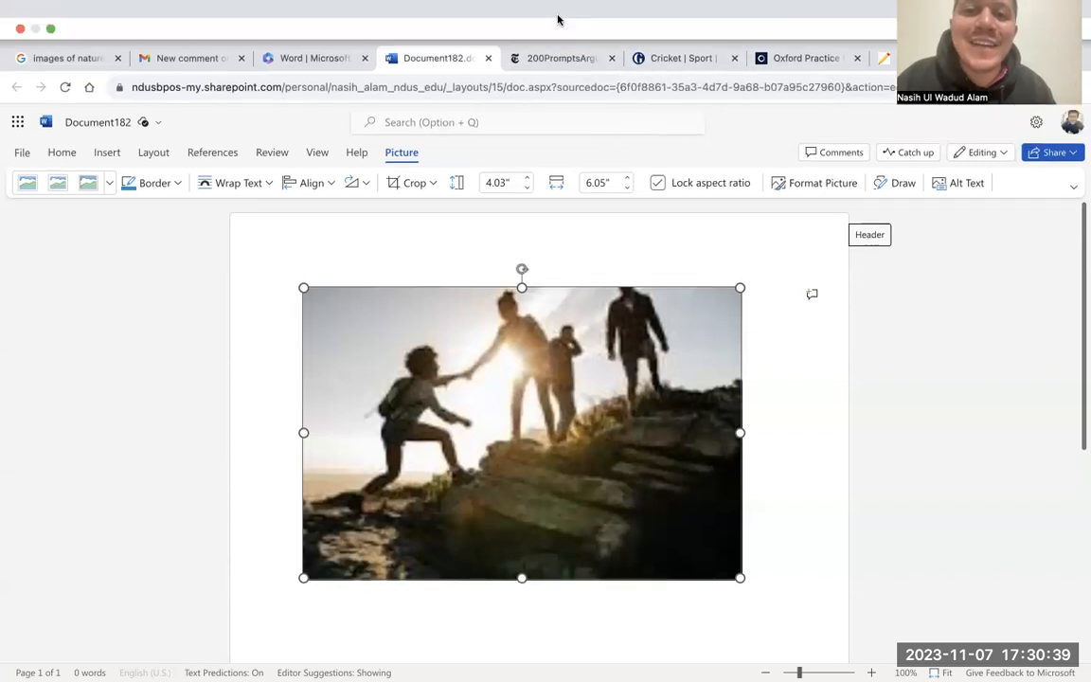
Step: Bring up the 200 Prompts for Argumentative Writing PDF
click(559, 57)
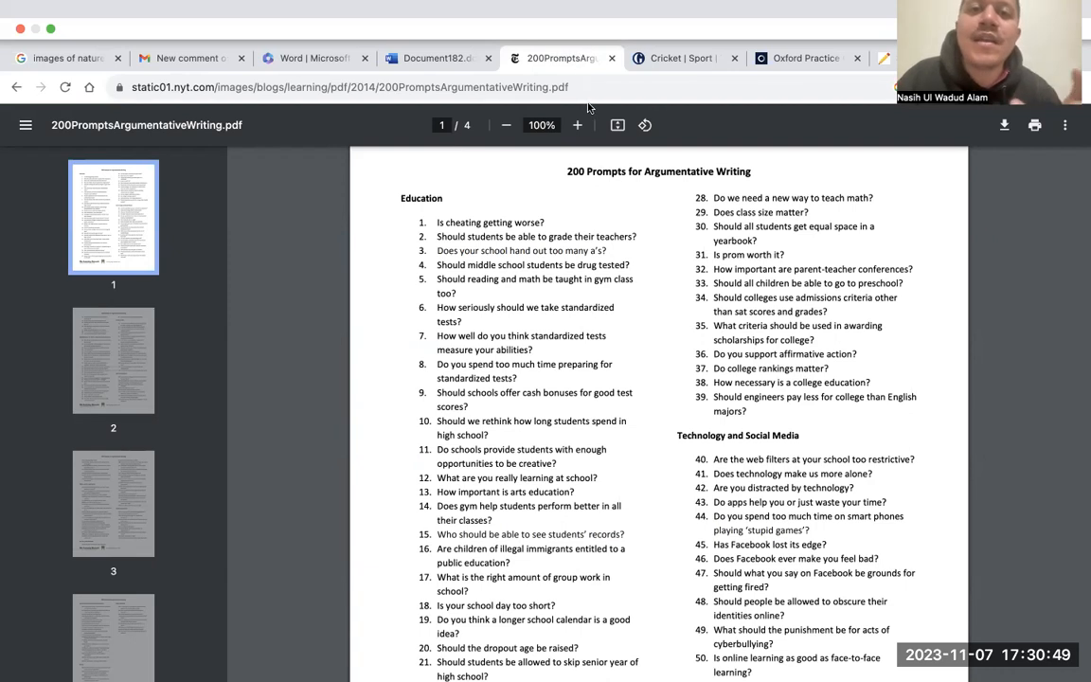
Step: Move to page 2 of the prompts PDF and select prompts 58 to 60 about photographs and filming
click(379, 87)
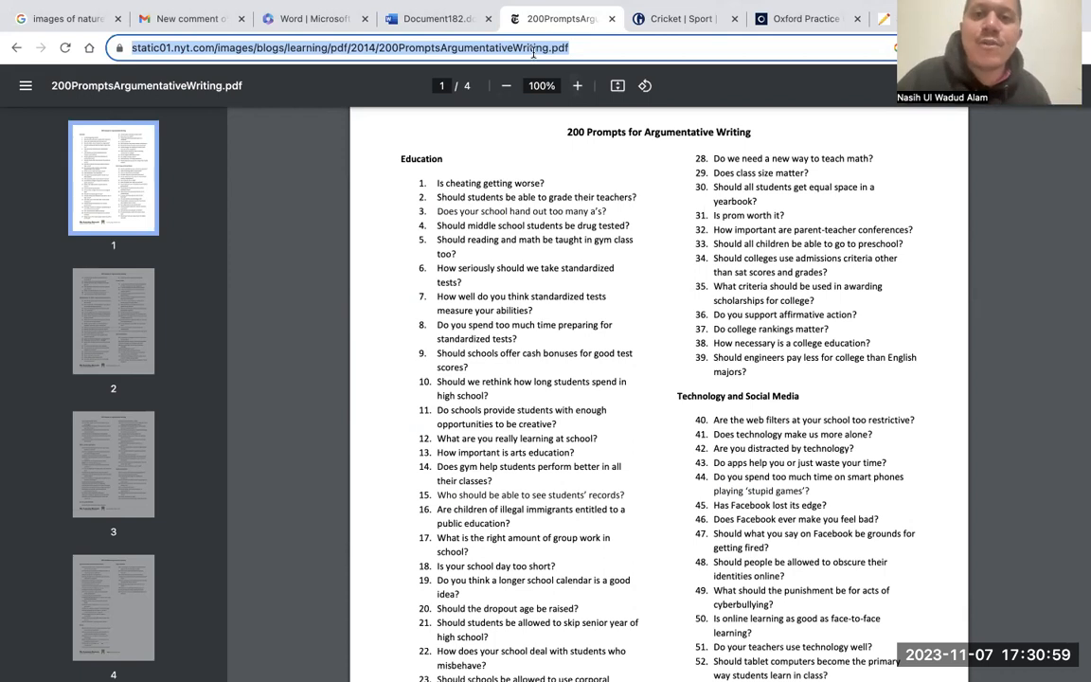
mouse_move(555, 333)
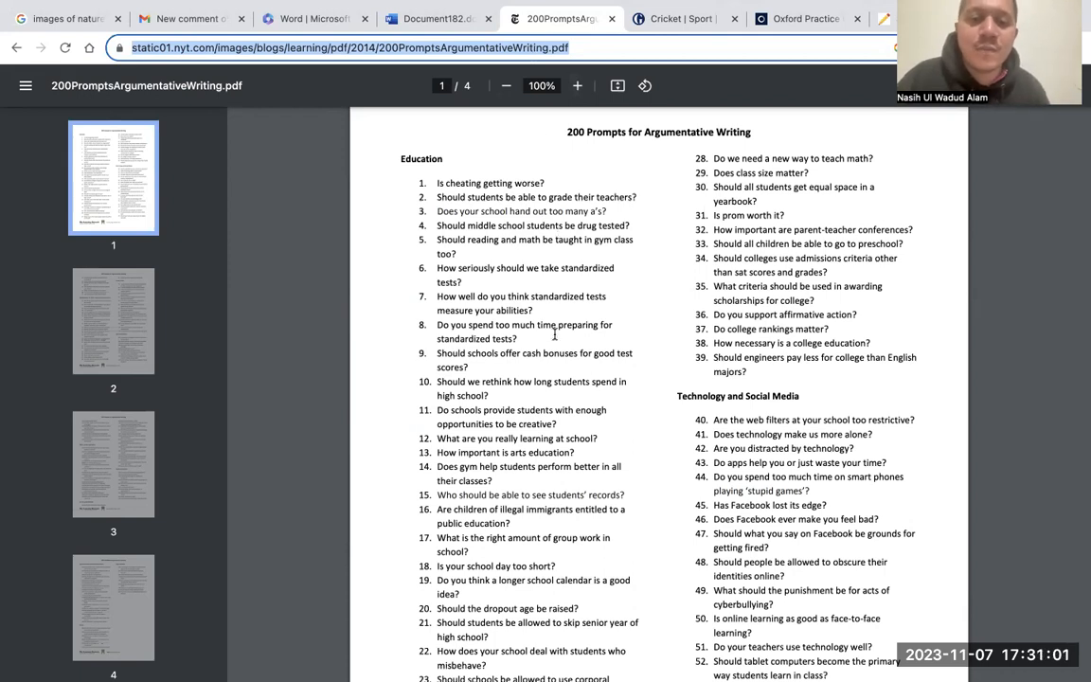
scroll(down, 3)
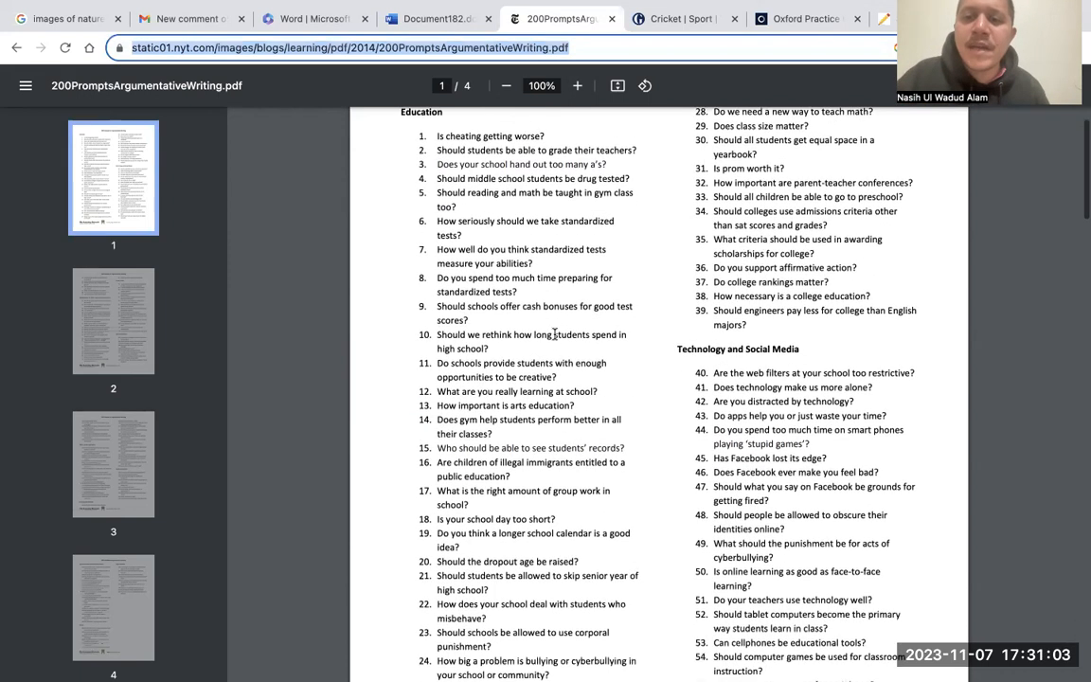
scroll(down, 3)
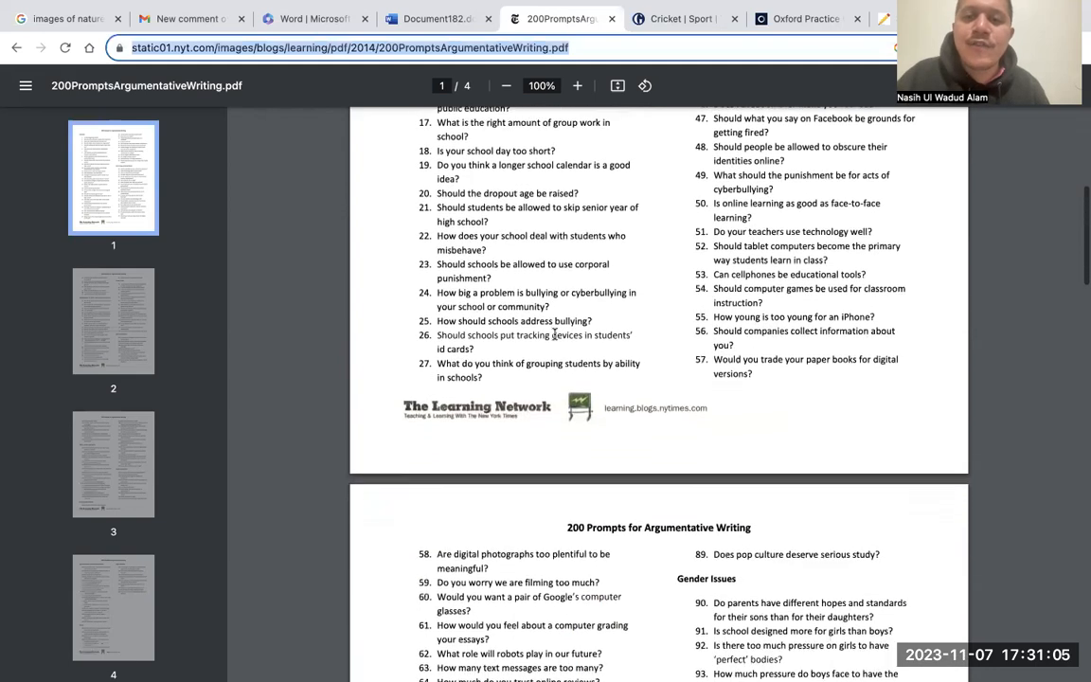
scroll(down, 3)
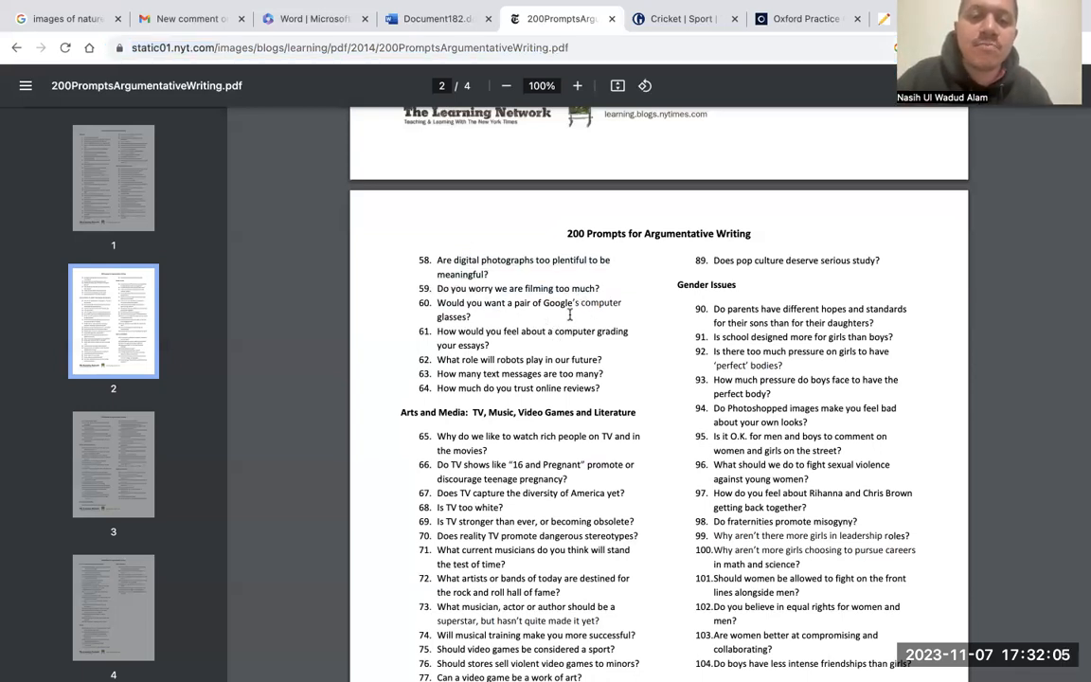
drag(436, 260, 512, 303)
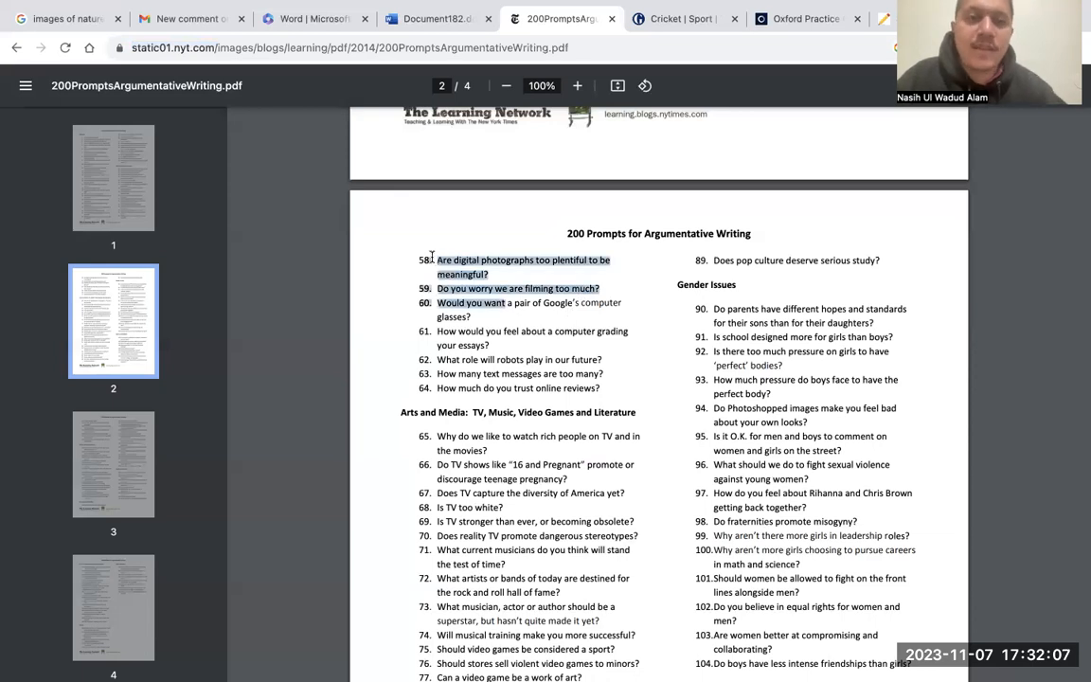
Step: Replace the hikers photo with the pasted prompts and begin the response on digital photographs at present
click(432, 19)
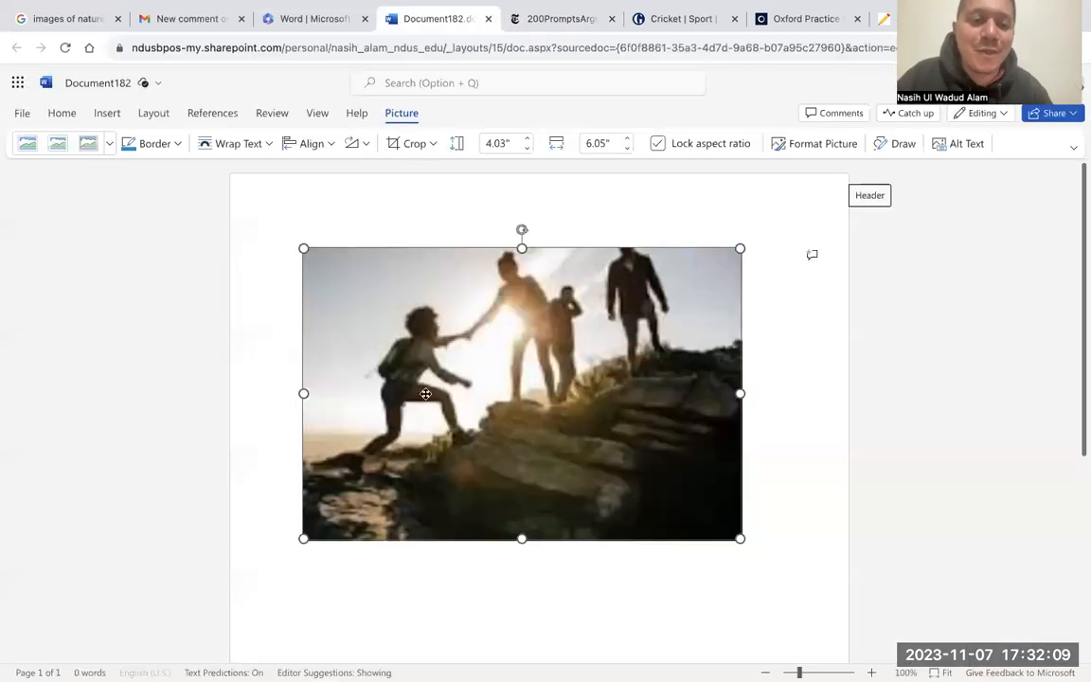
key(Delete)
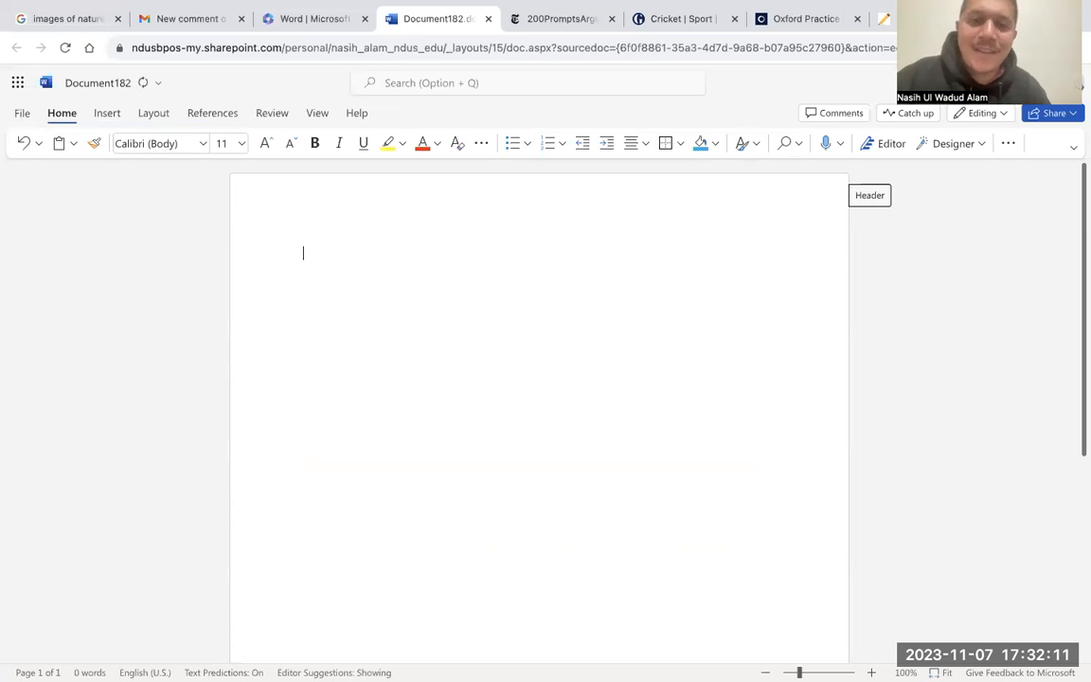
key(ctrl+v)
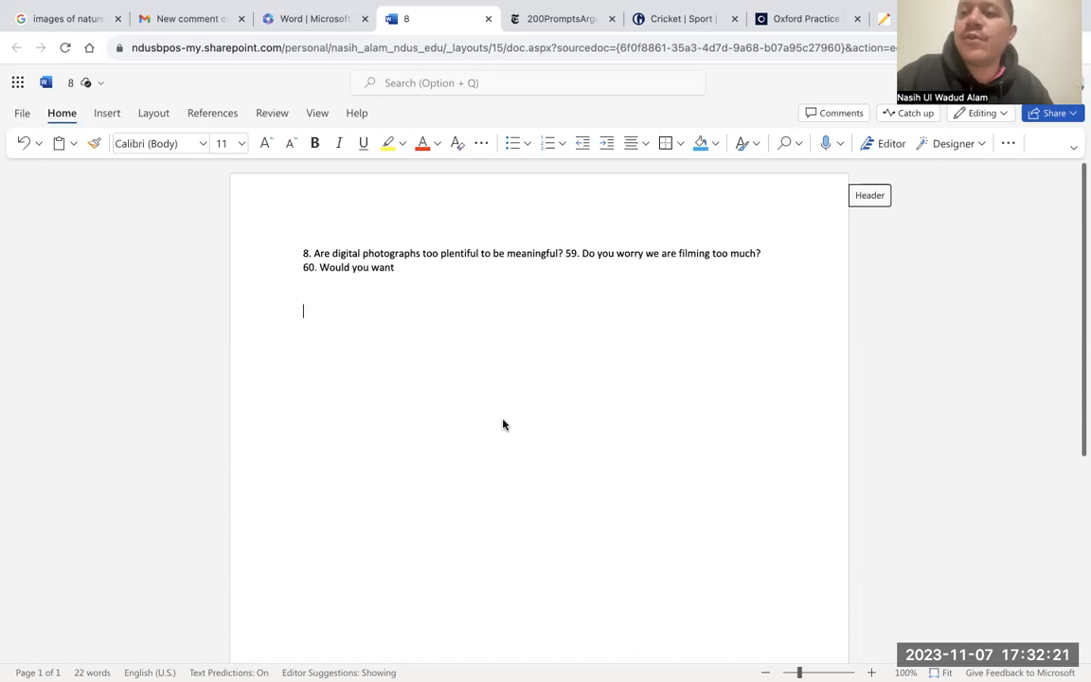
text(Digital photographs are)
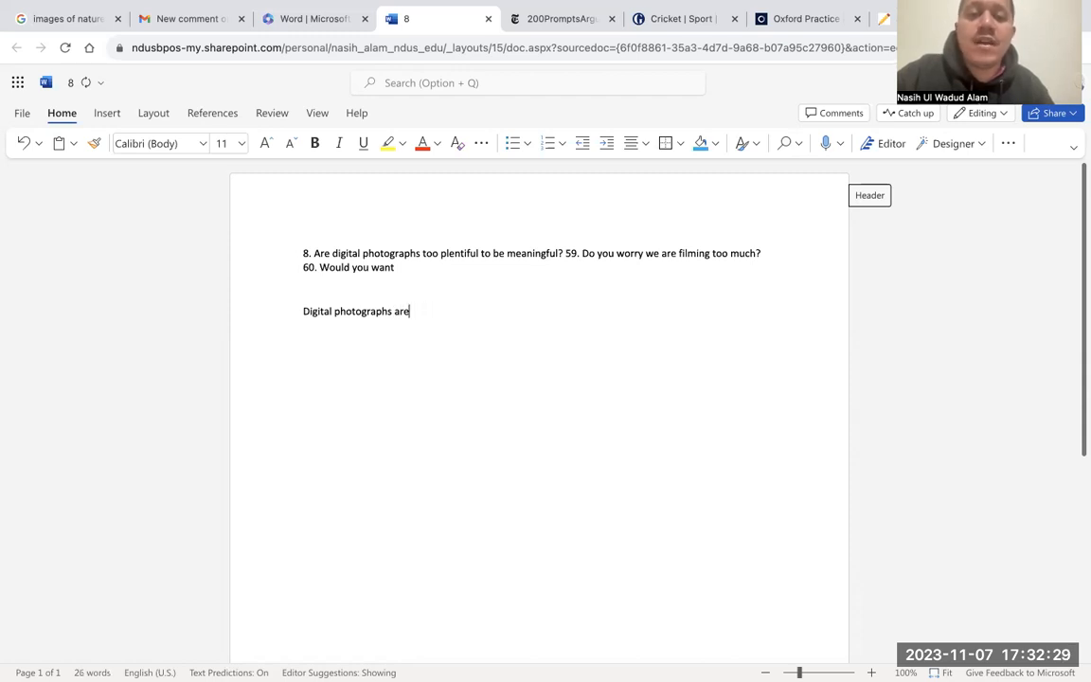
text(becoming redu)
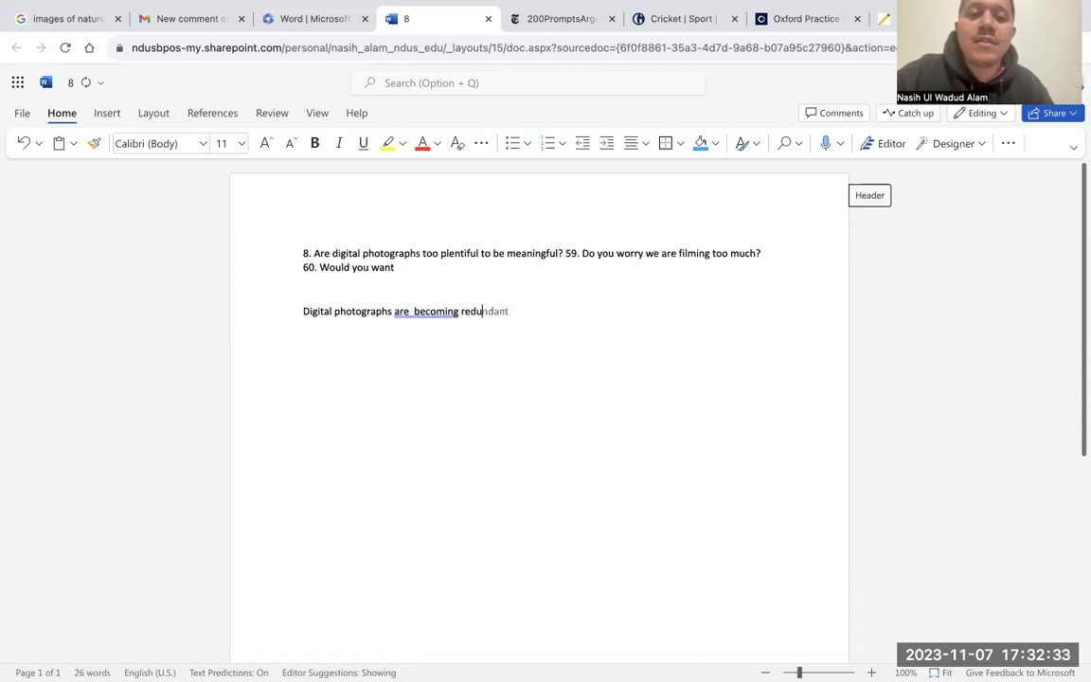
text(at)
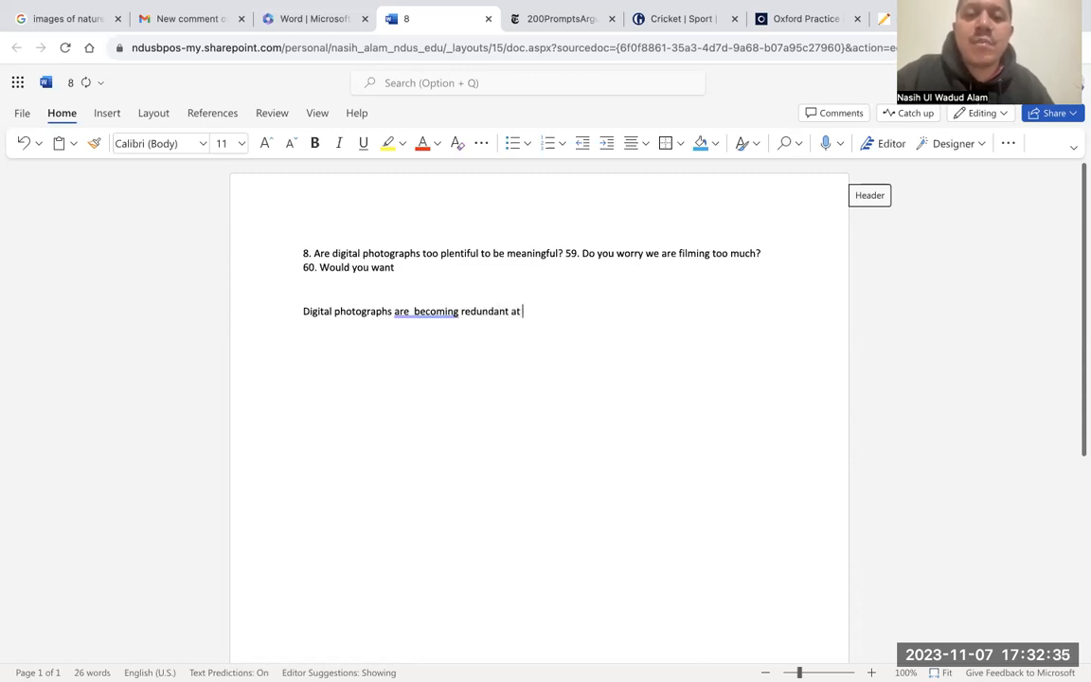
text(present.)
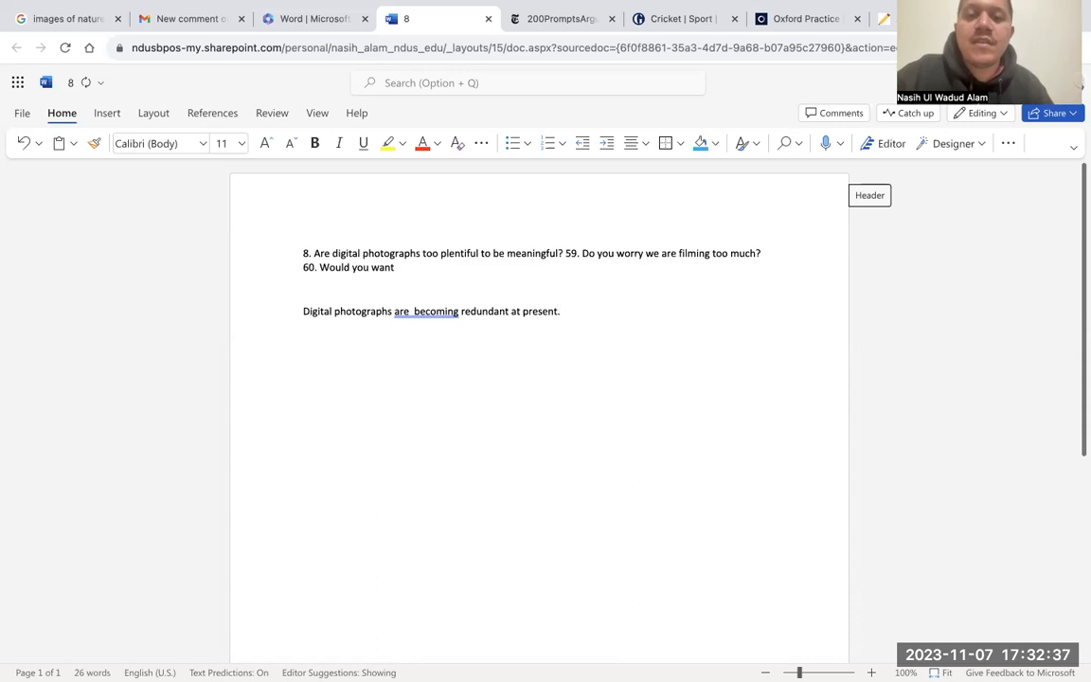
Step: Add that we film a lot more than usual, focusing on capturing nature's beauty when out observing it
text(Yes, w)
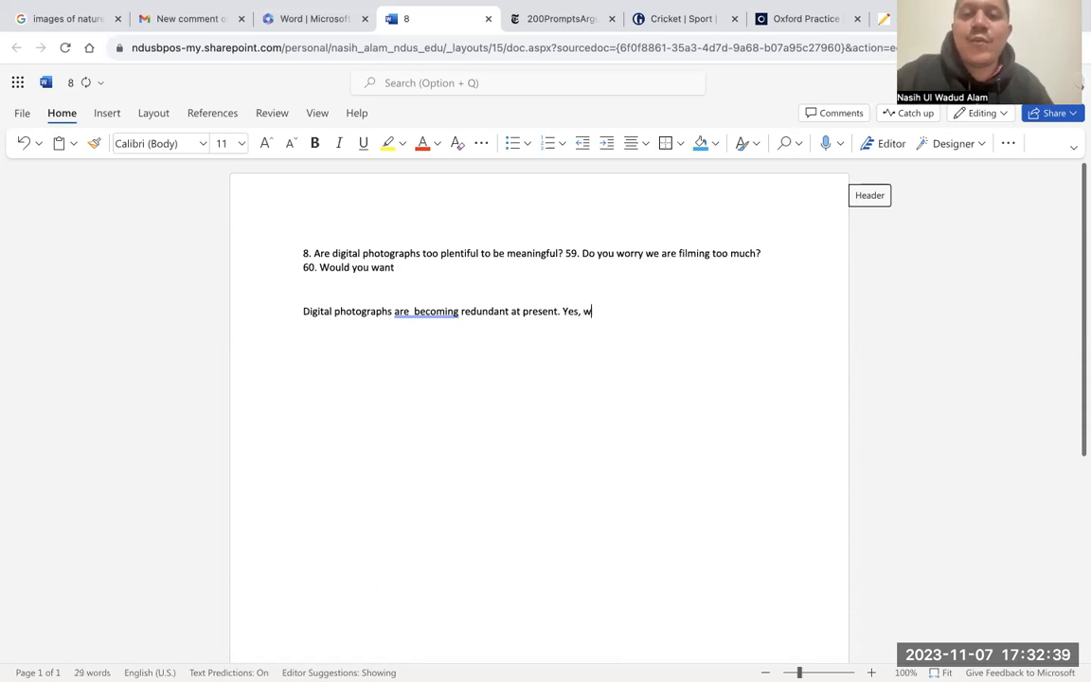
text(e are filmin)
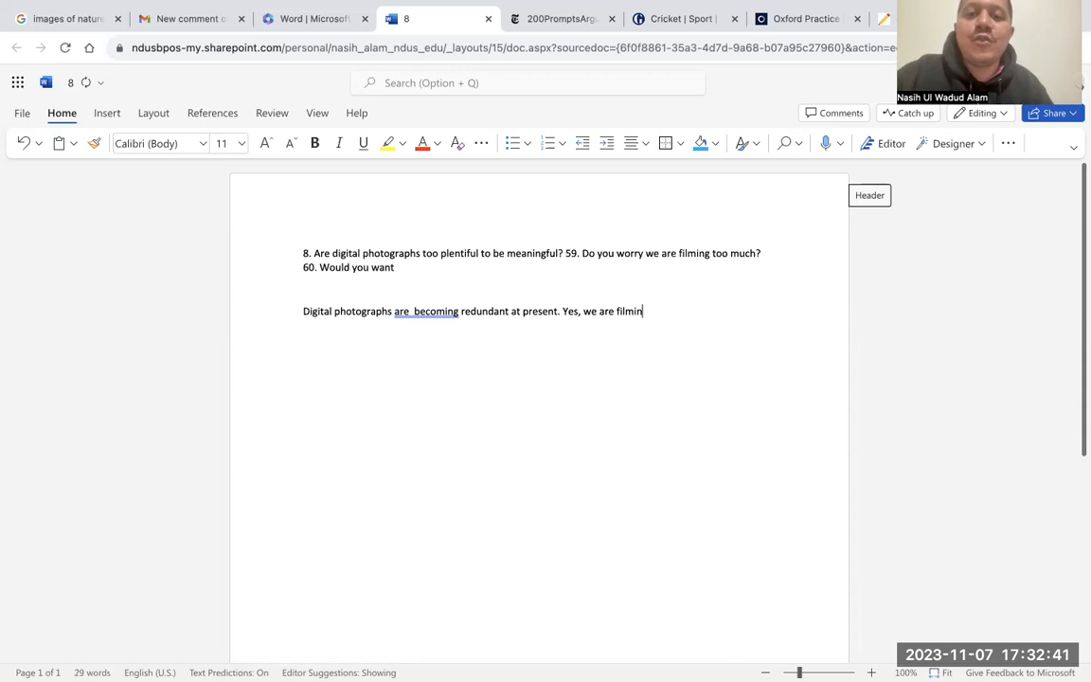
text(g a lot)
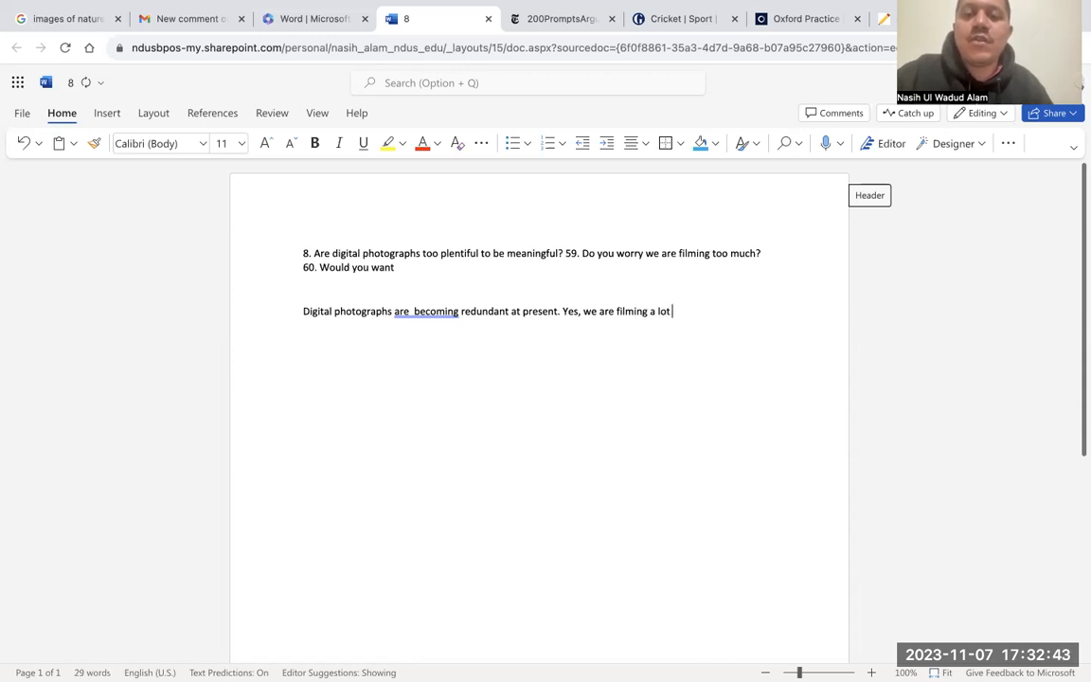
text(more than u)
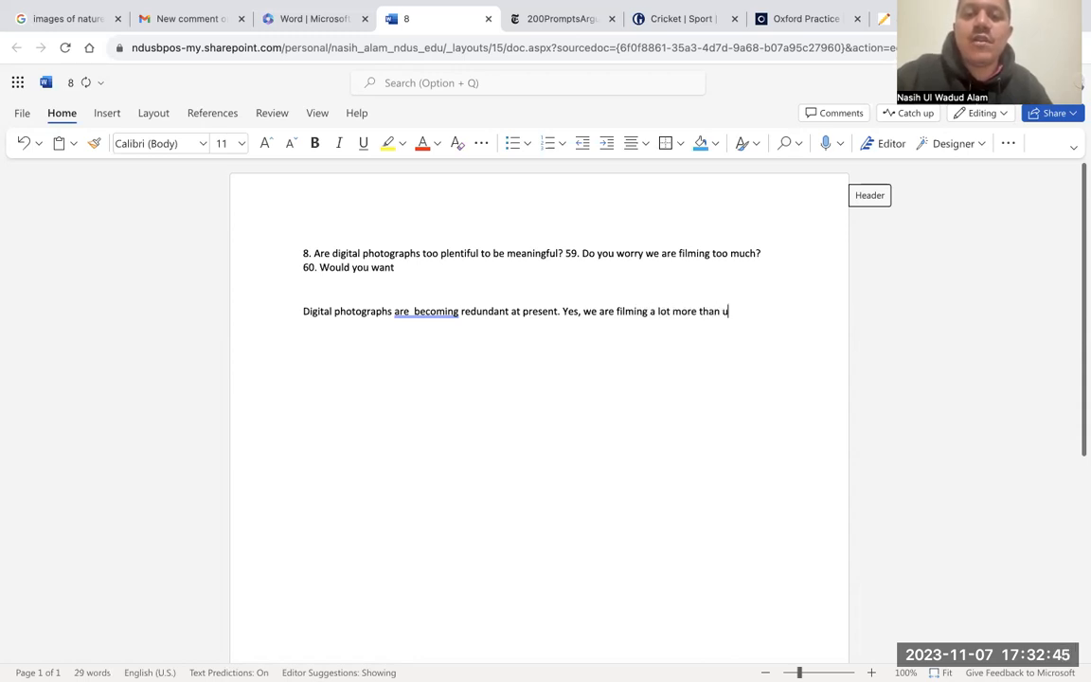
text(sual. For)
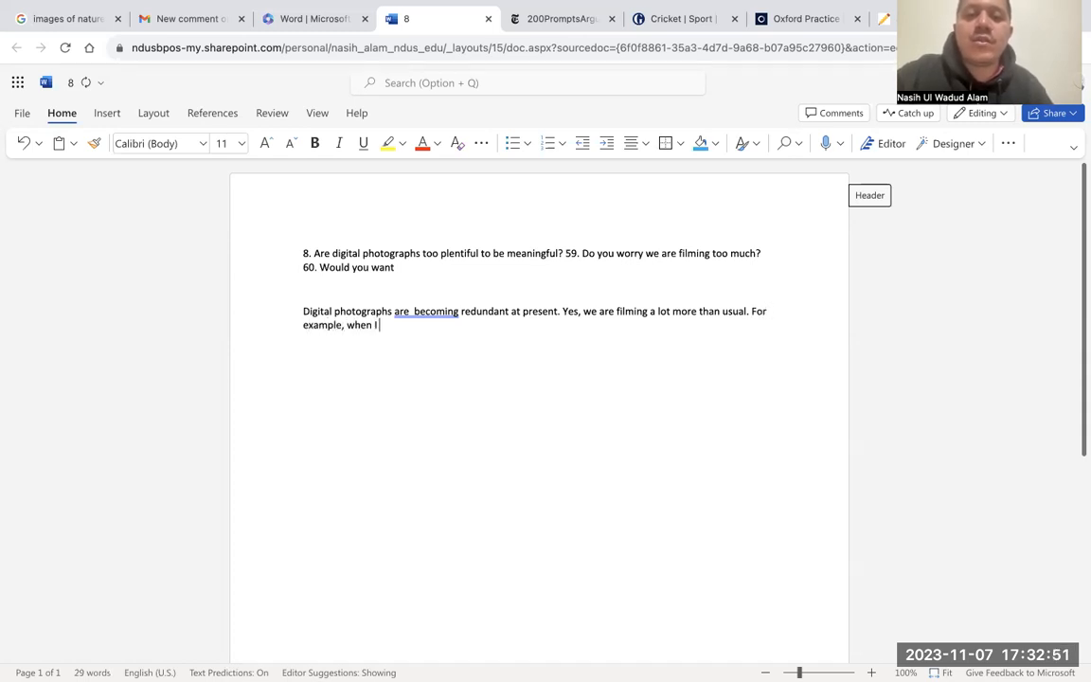
text(go ou)
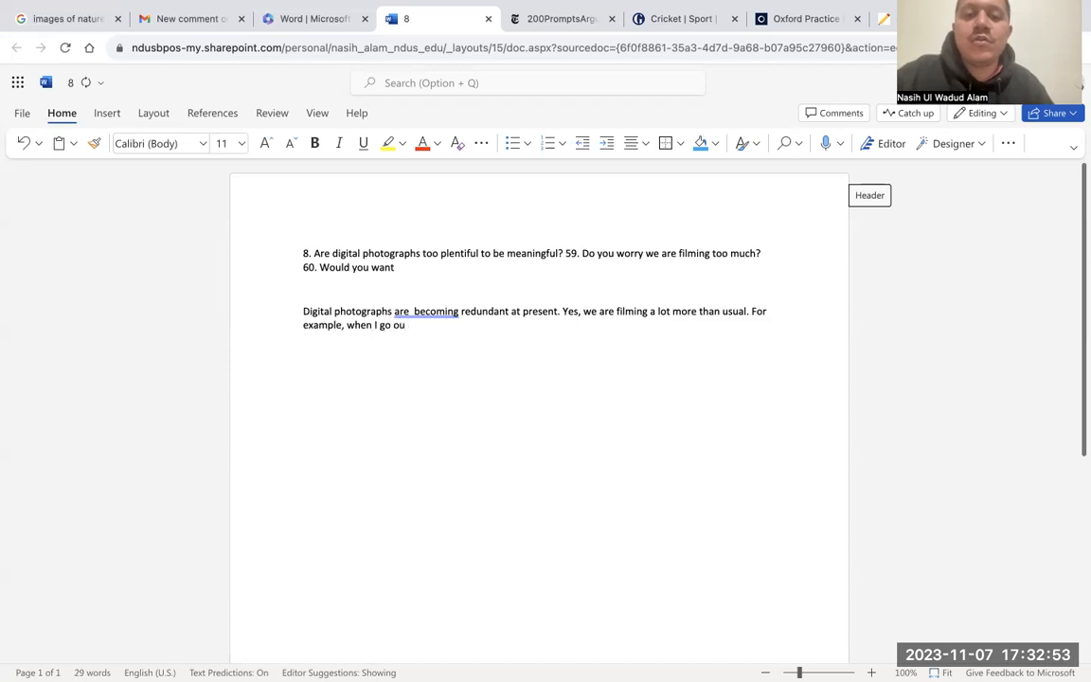
text(t to observe nature,)
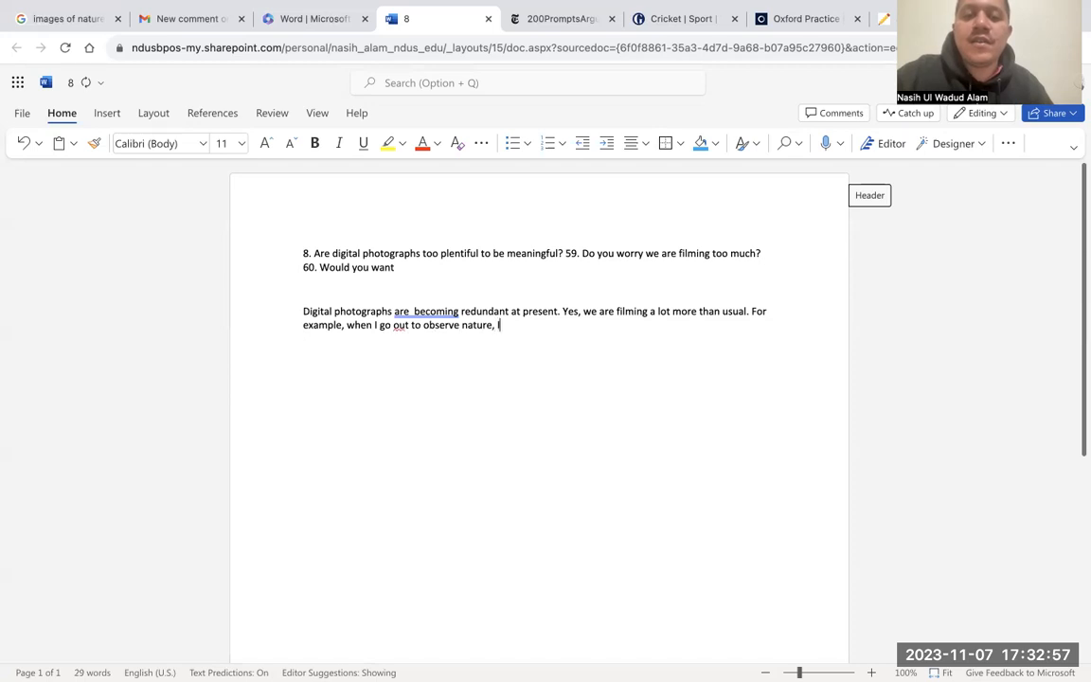
text(I tend to)
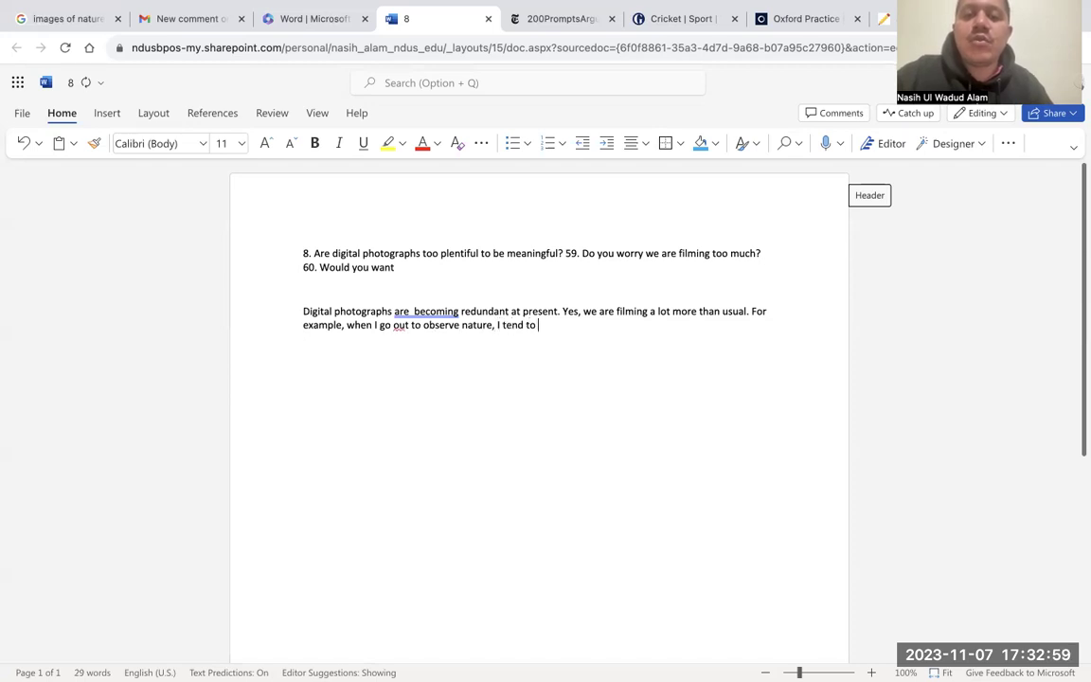
text(focus more on capup)
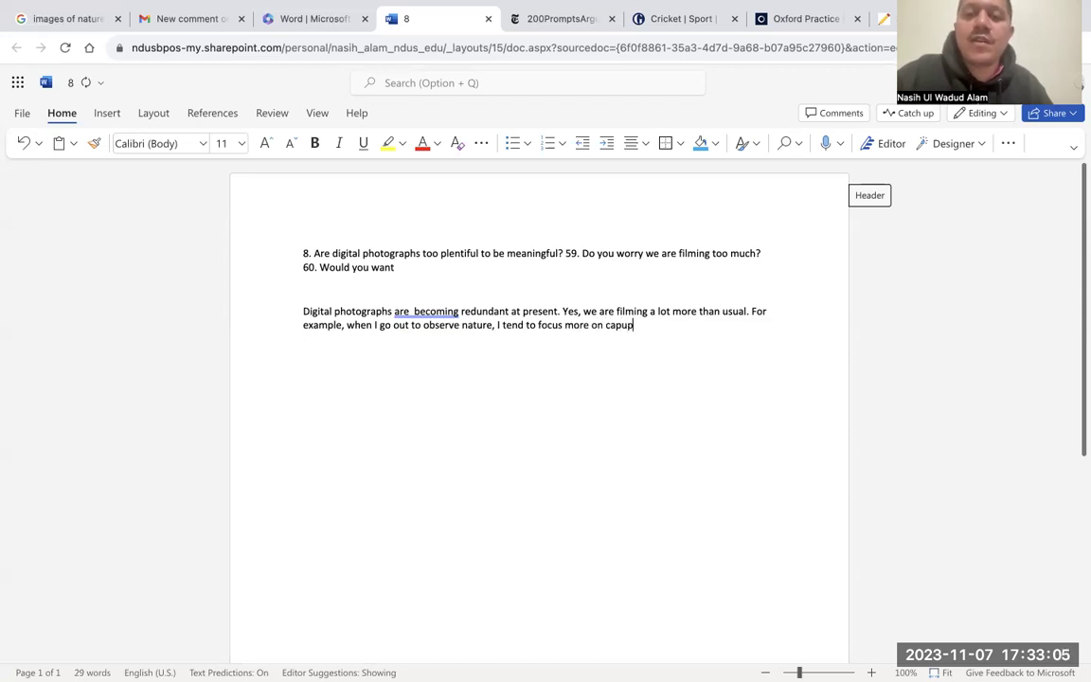
text(turing)
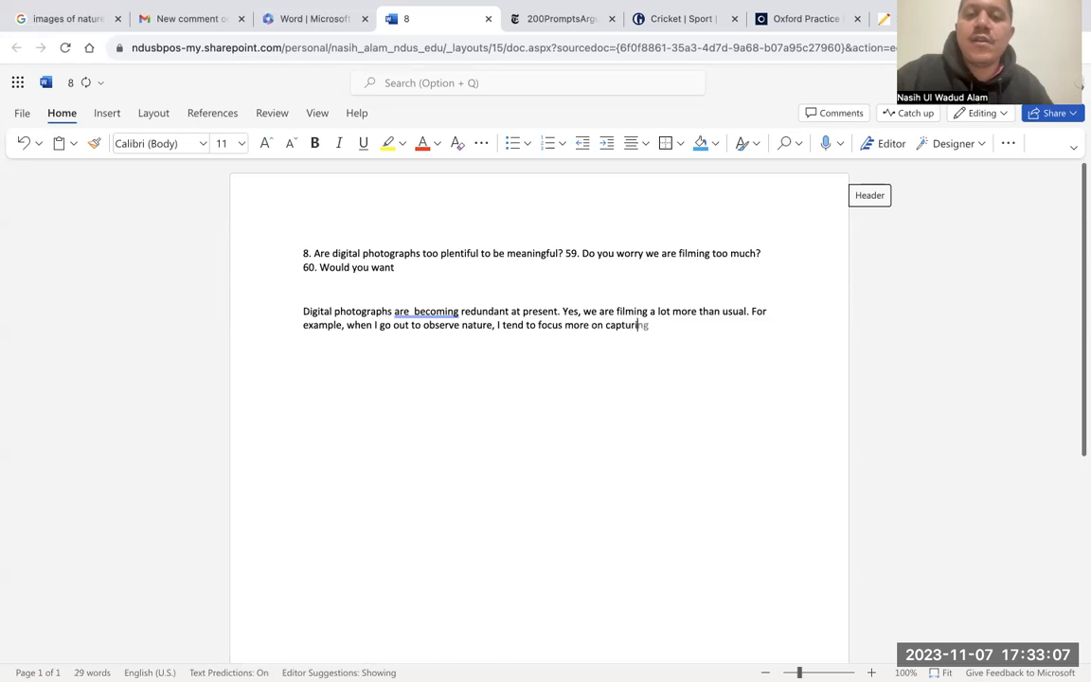
text(the beauties of nature and)
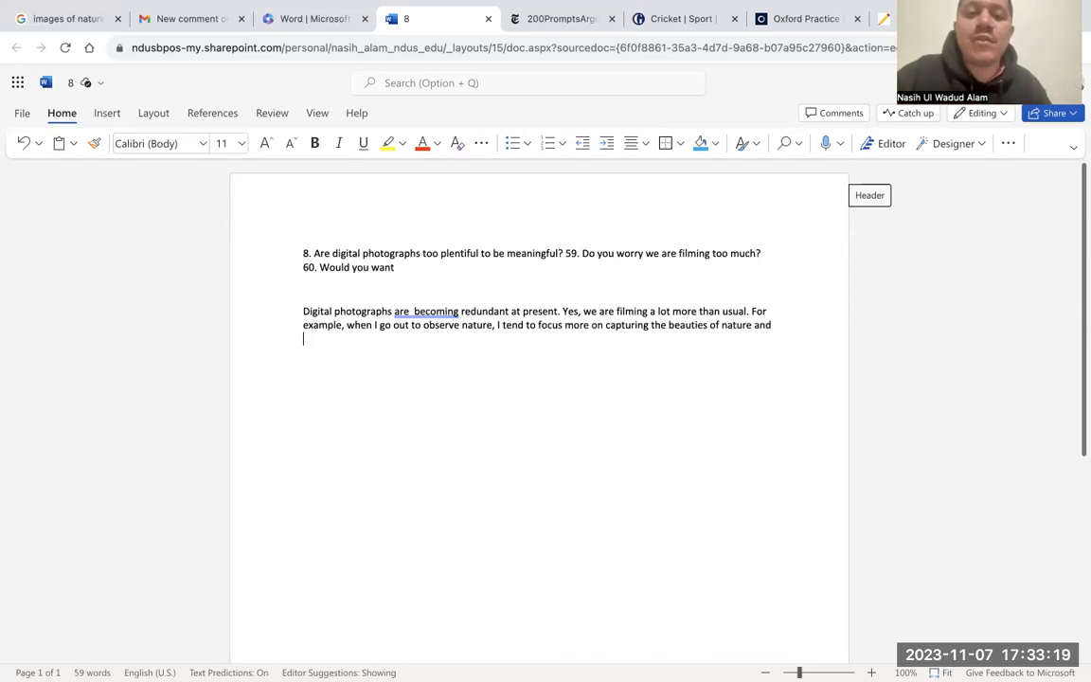
key(Backspace)
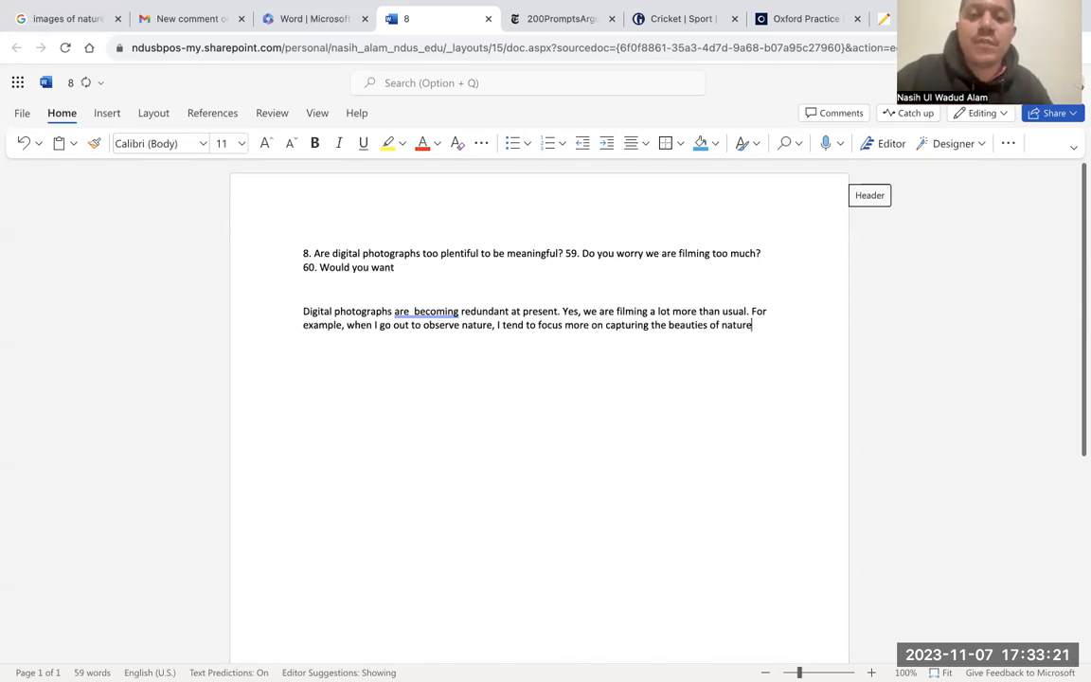
text(,)
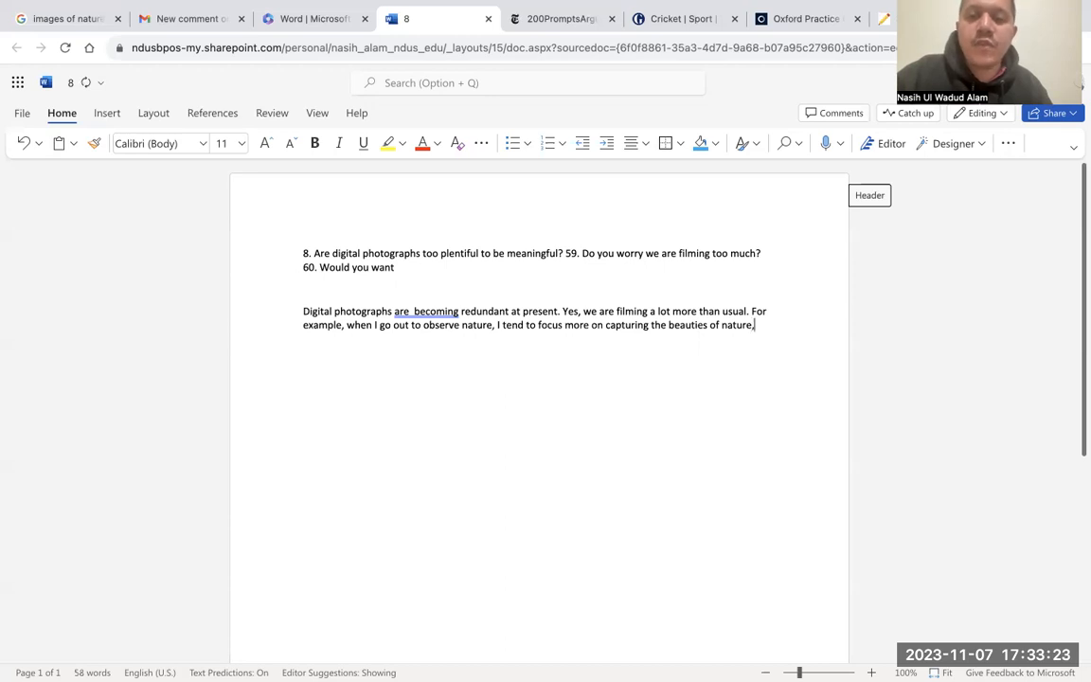
text(not)
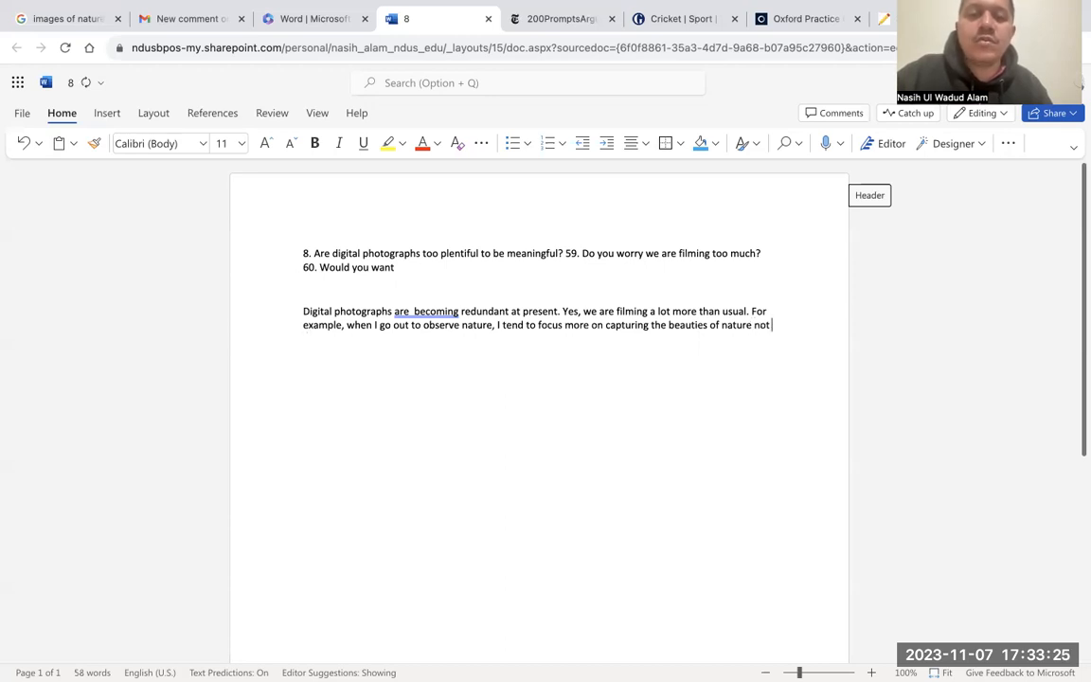
key(backspace)
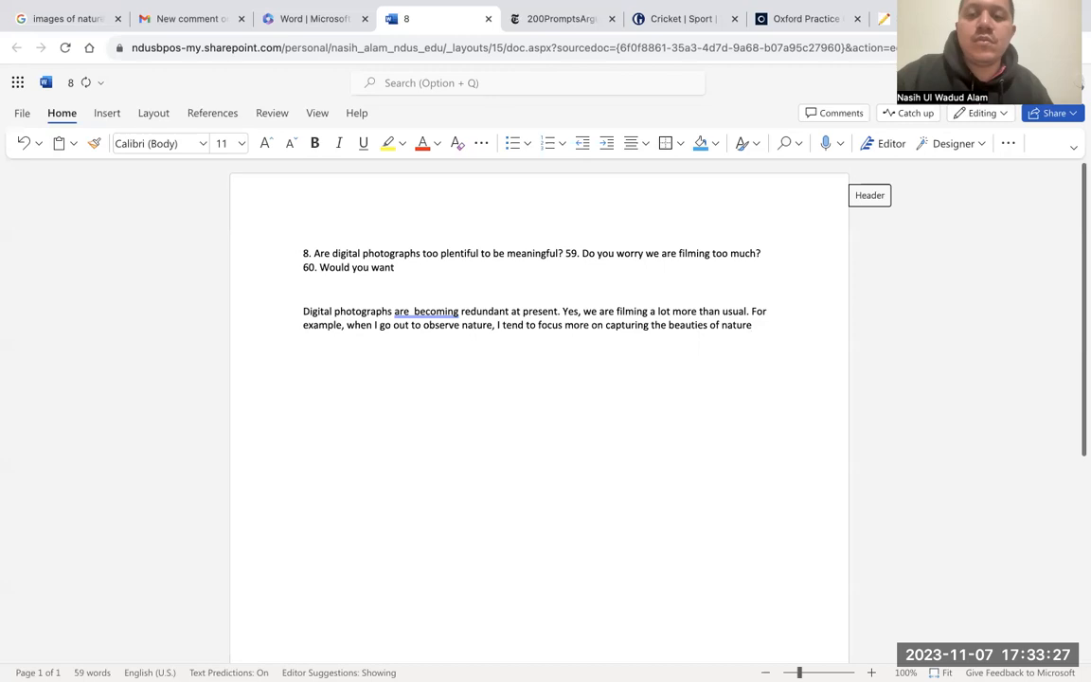
Step: Continue that as a result I fail to appreciate the beautiful nature, leading into the Facebook example
text(. a)
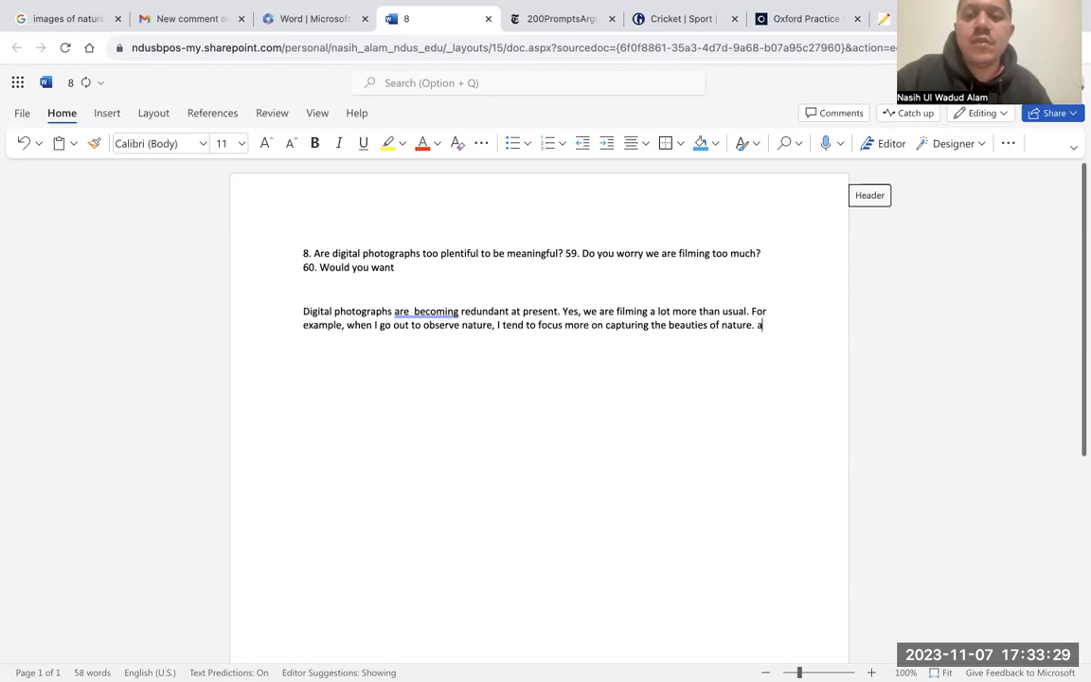
text(s a result,)
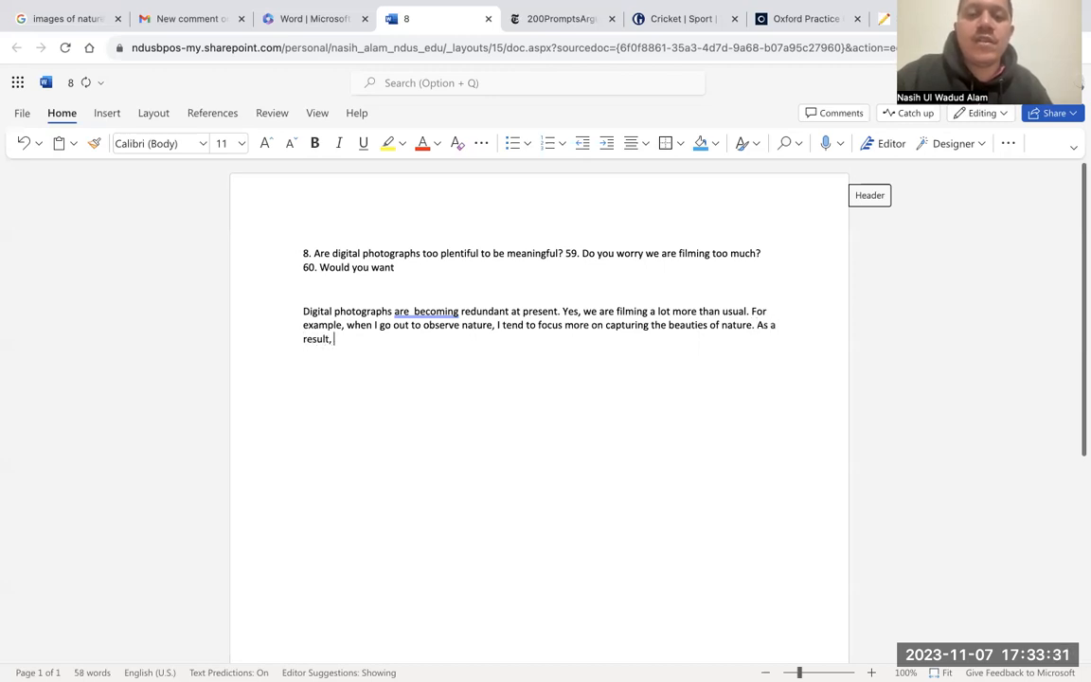
text(I fail to appreciate th)
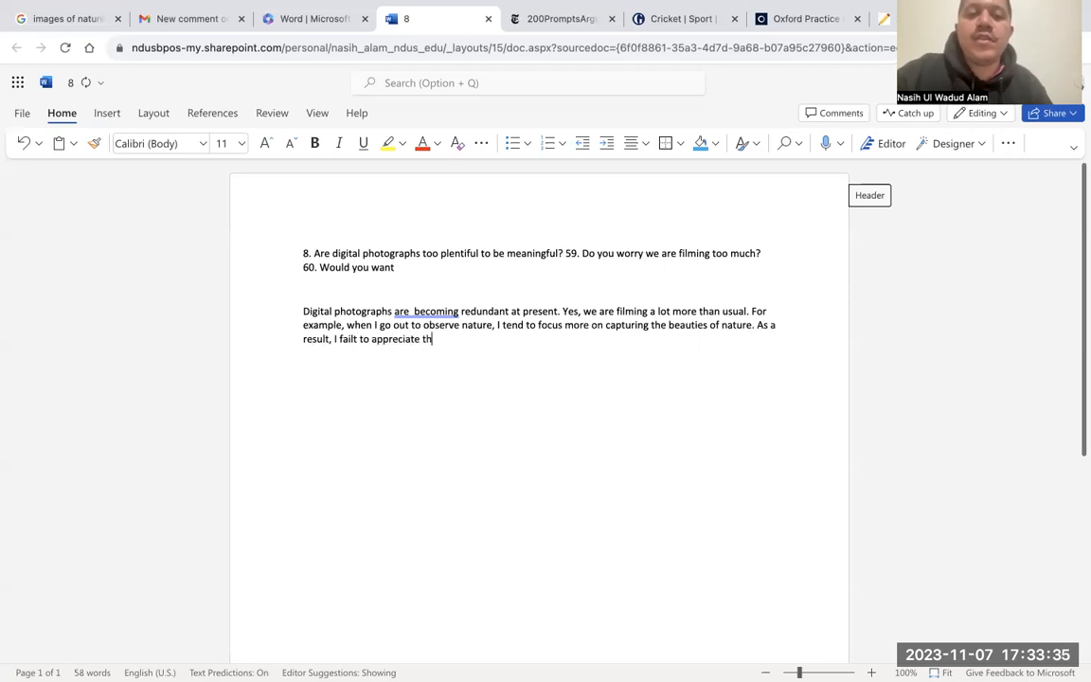
text(e beautiful)
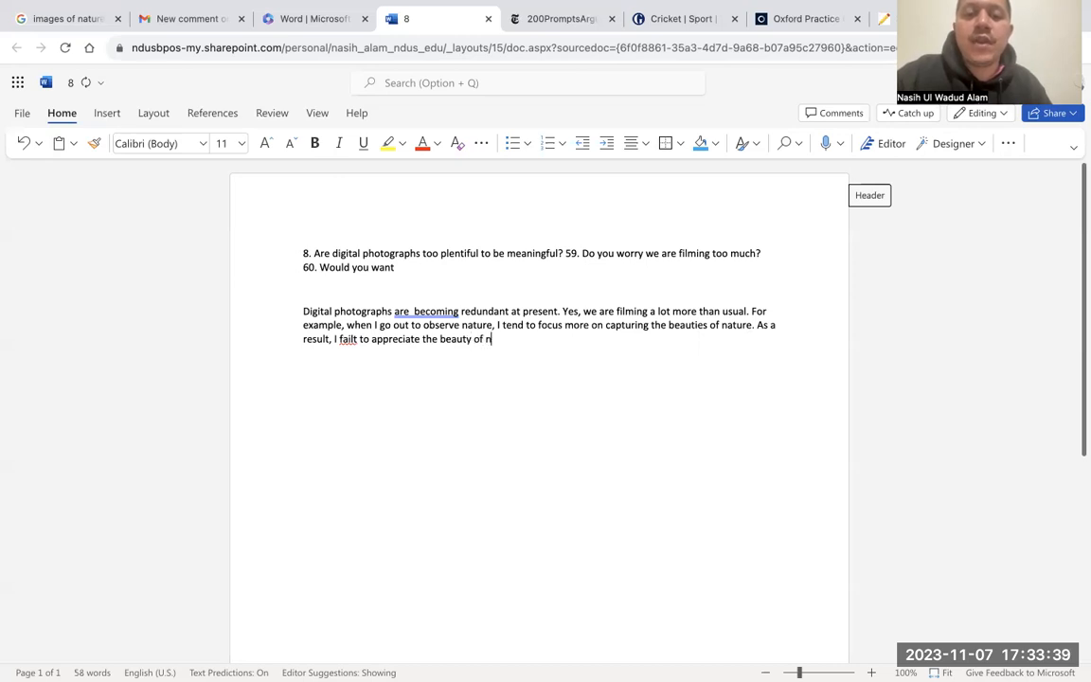
text(nature/)
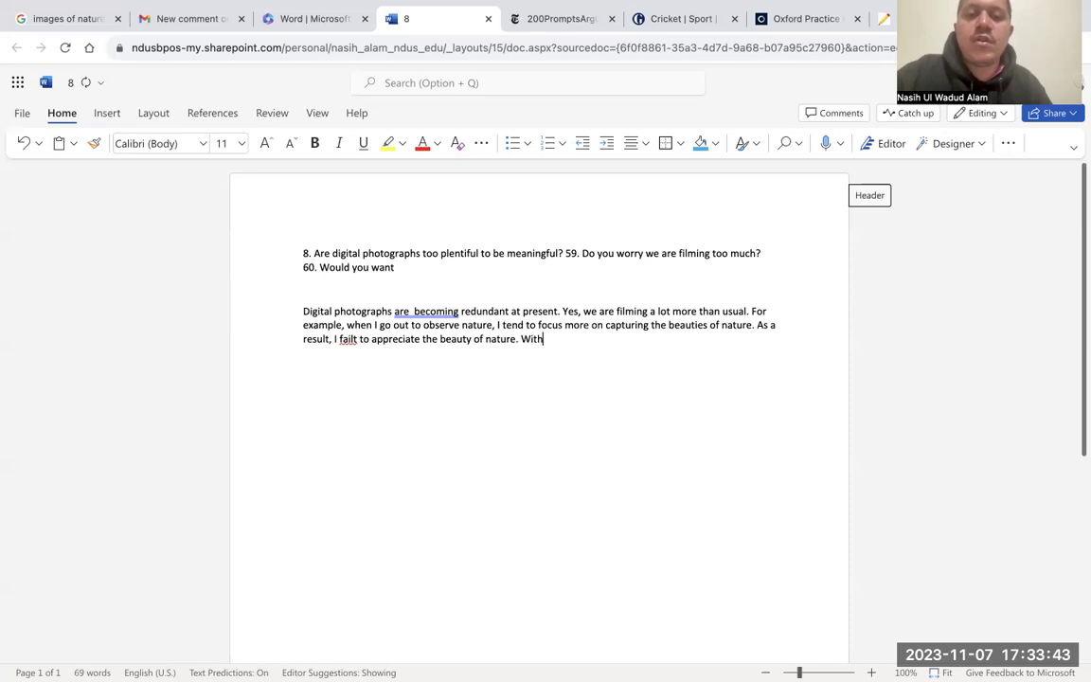
text(out filming)
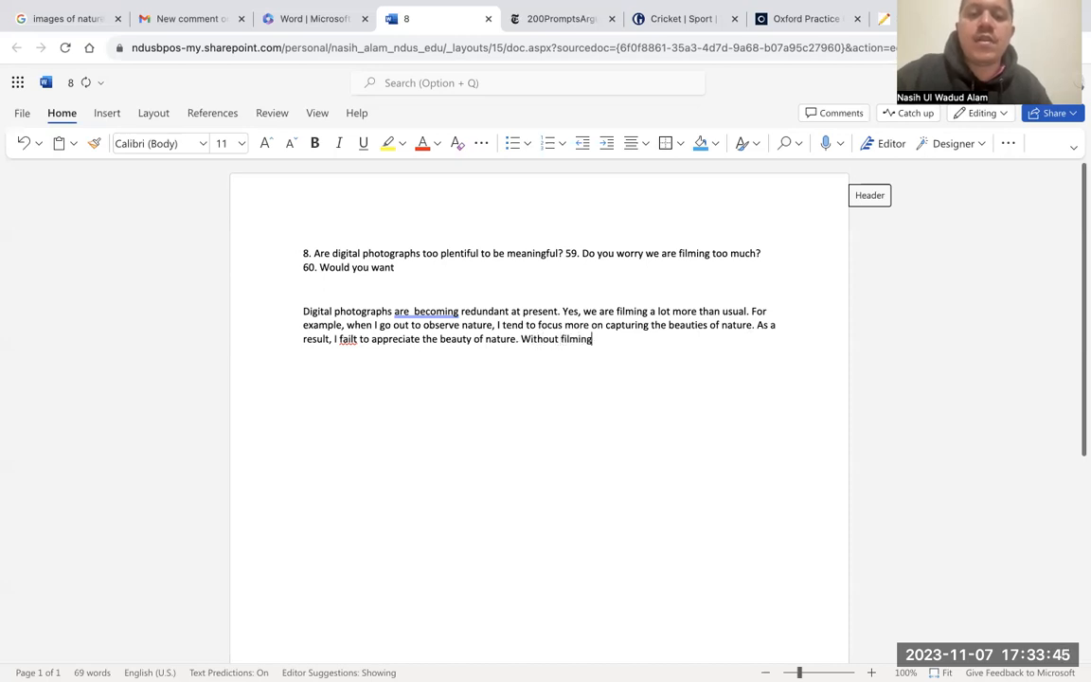
key(Backspace)
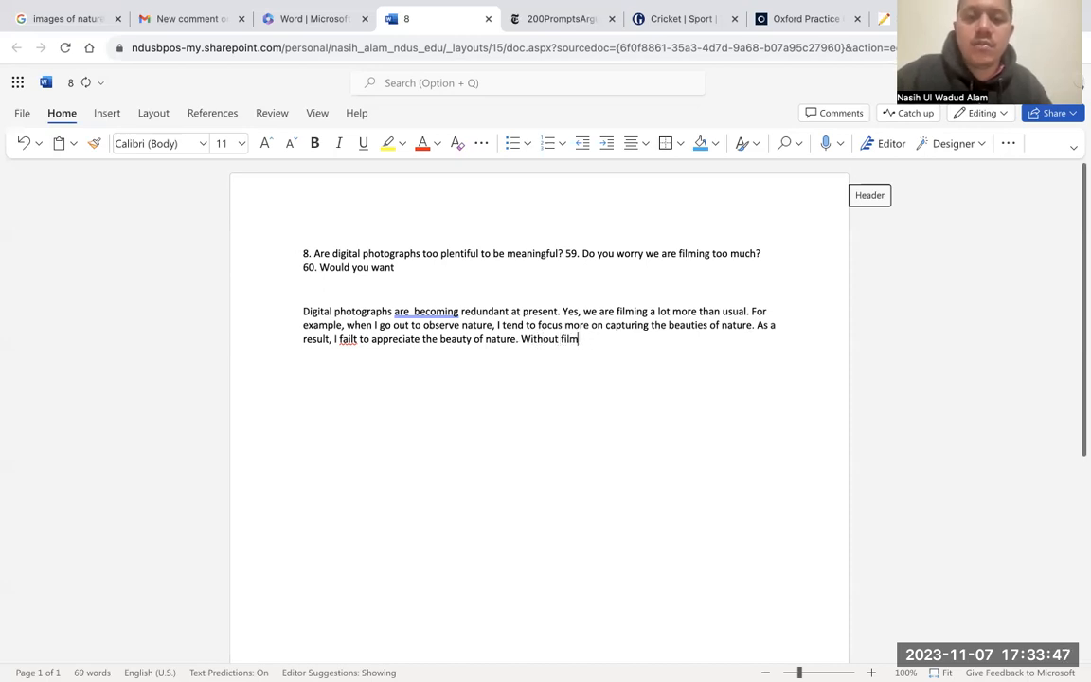
text(aceb)
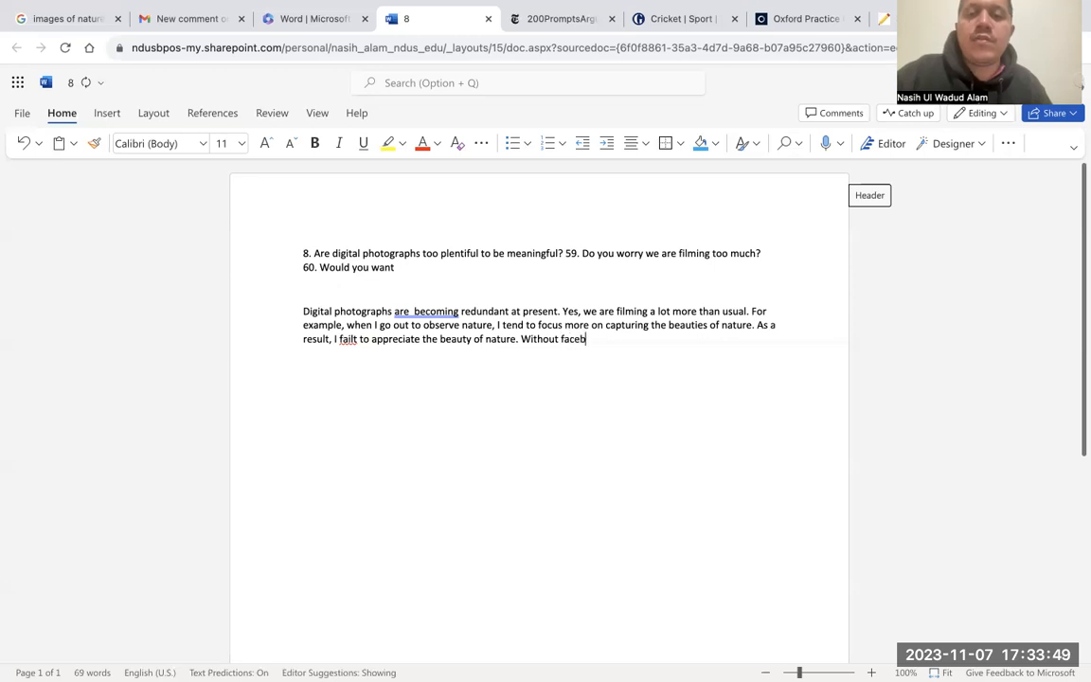
text(ook,)
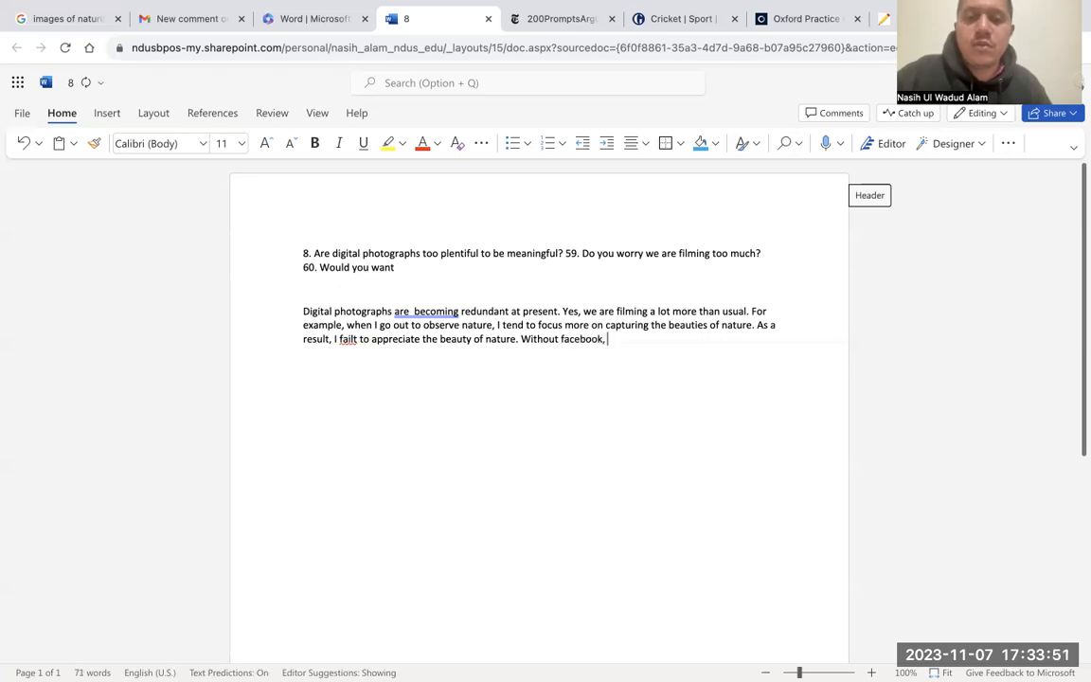
text(I)
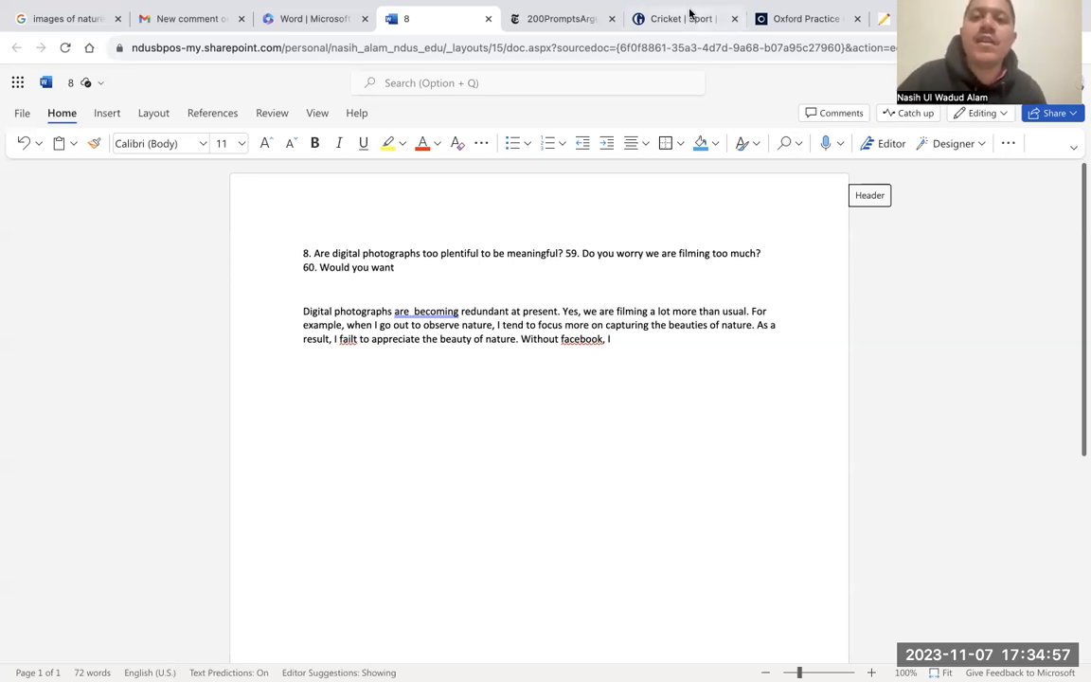
click(681, 19)
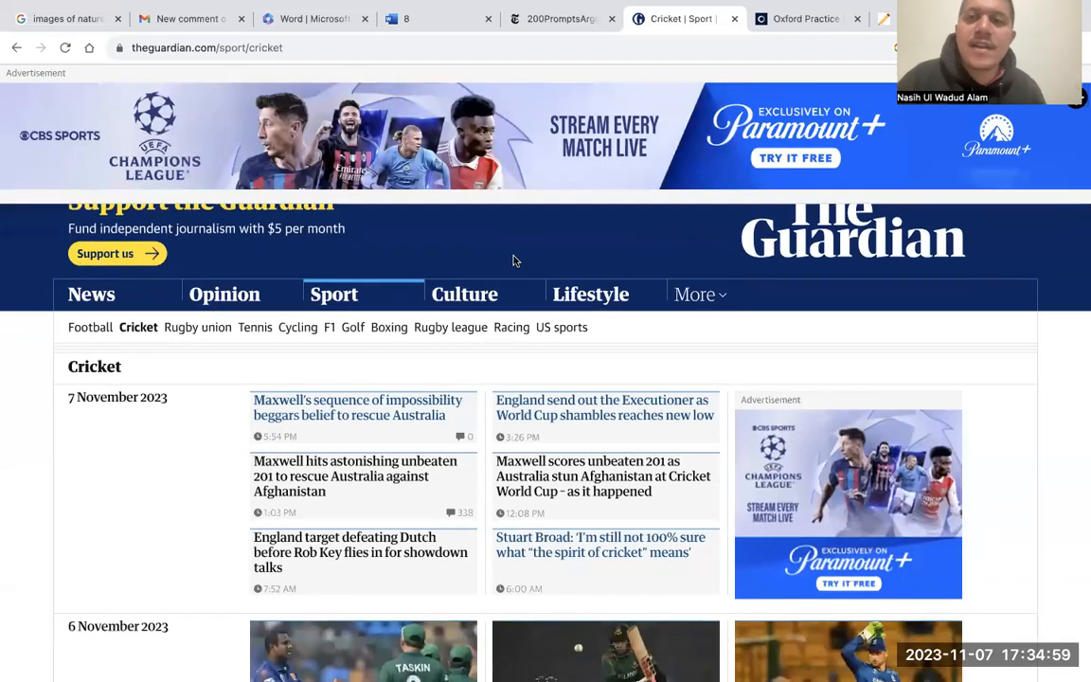
scroll(up, 3)
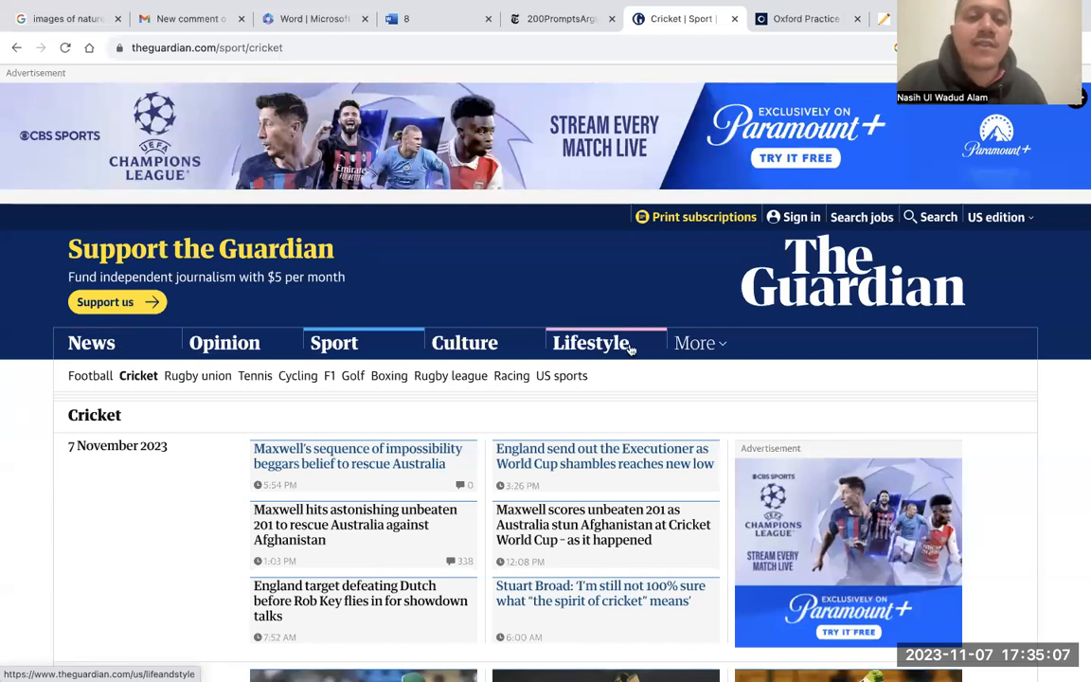
mouse_move(616, 356)
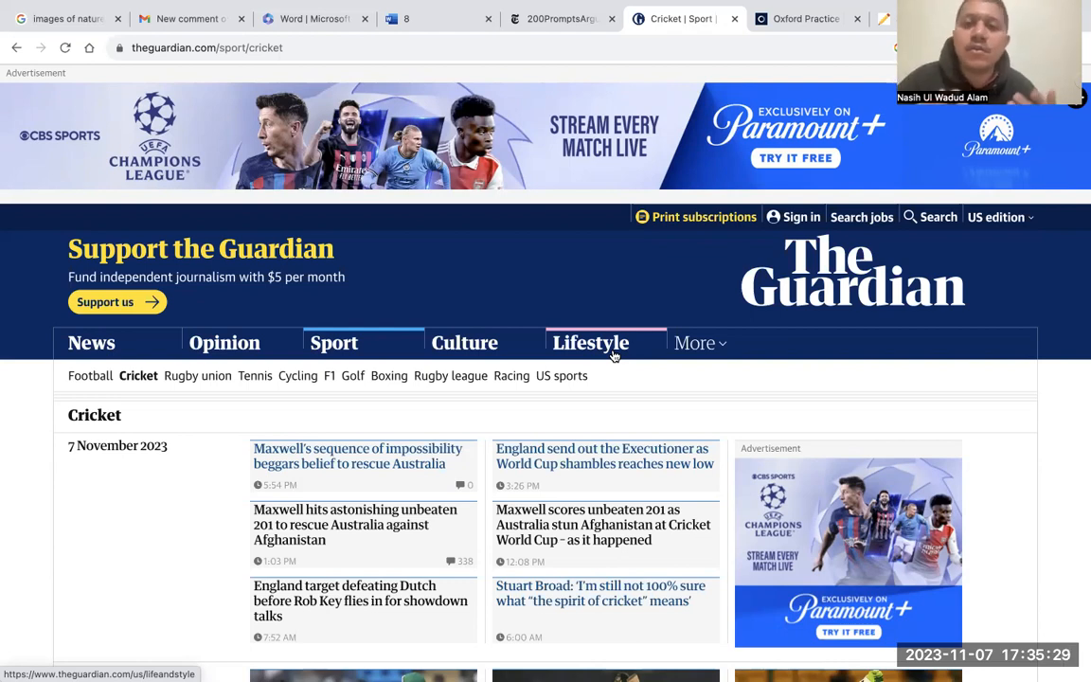
Step: Switch to the Oxford Practice Grammar site and enter youtube.com in the address bar
click(805, 19)
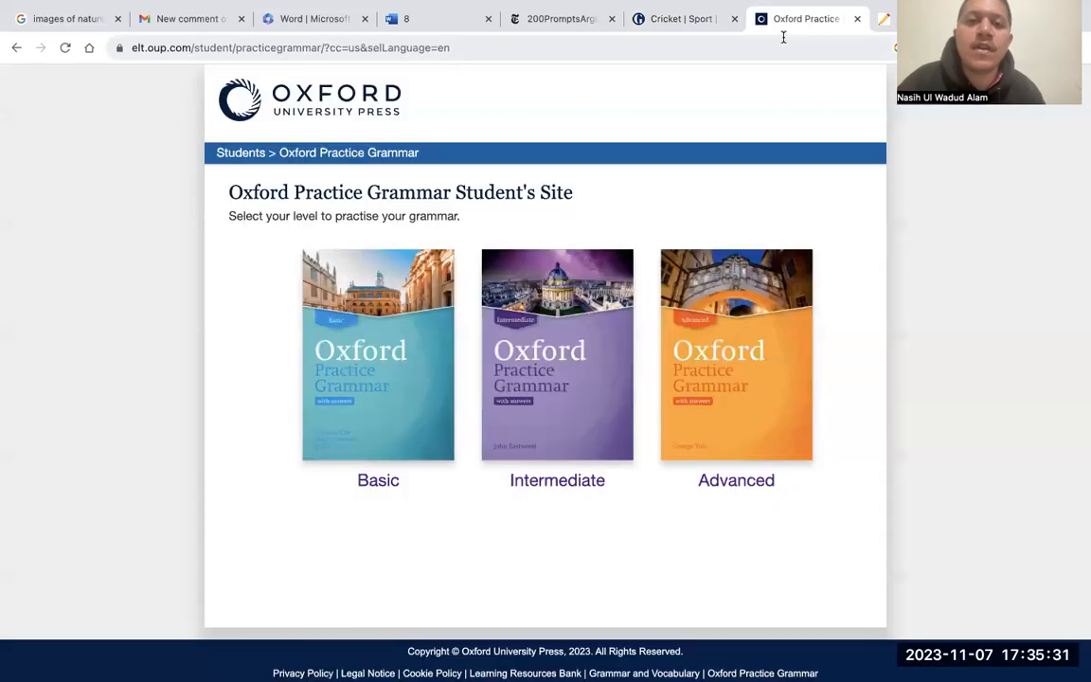
text(youtube.com)
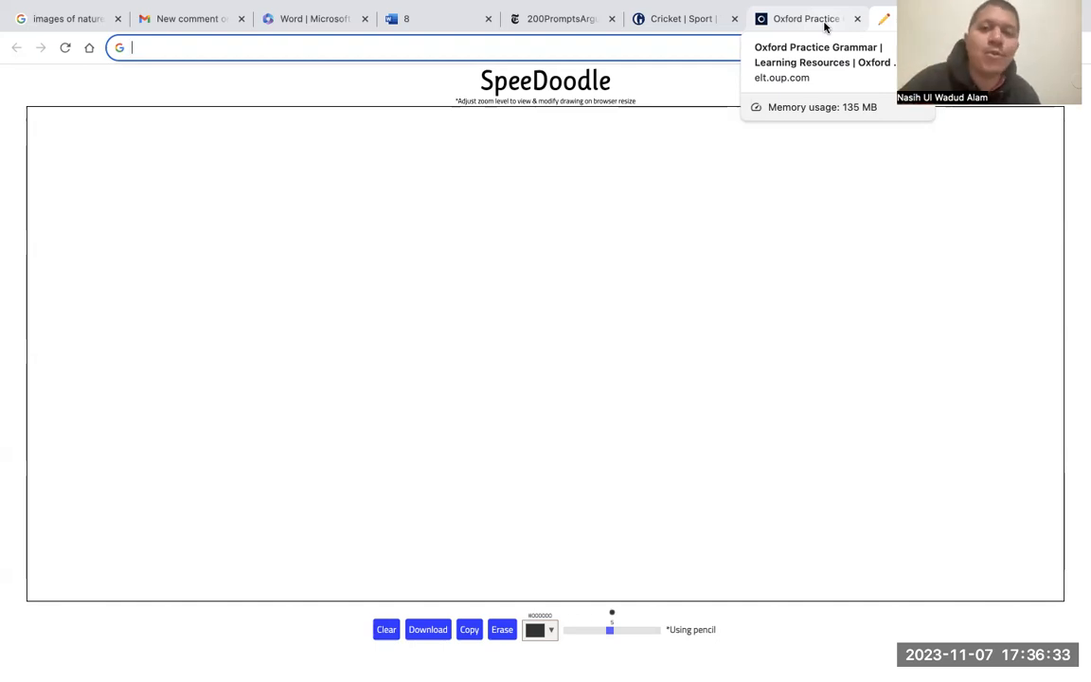
Step: Choose the Advanced grammar level and reach its tests download page
click(805, 19)
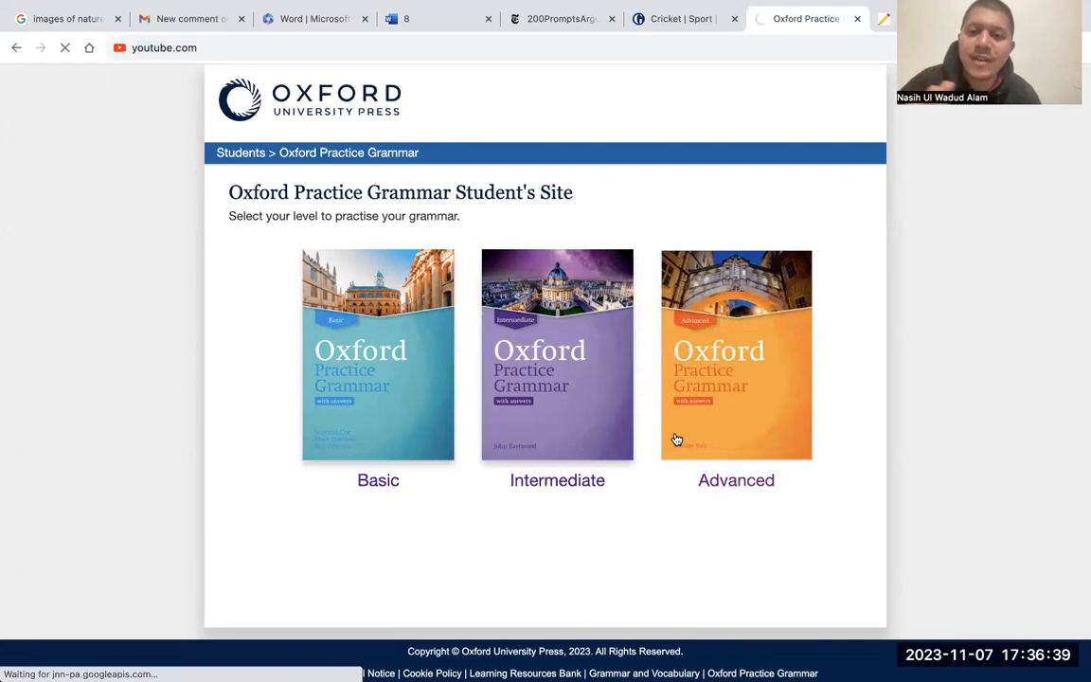
click(735, 356)
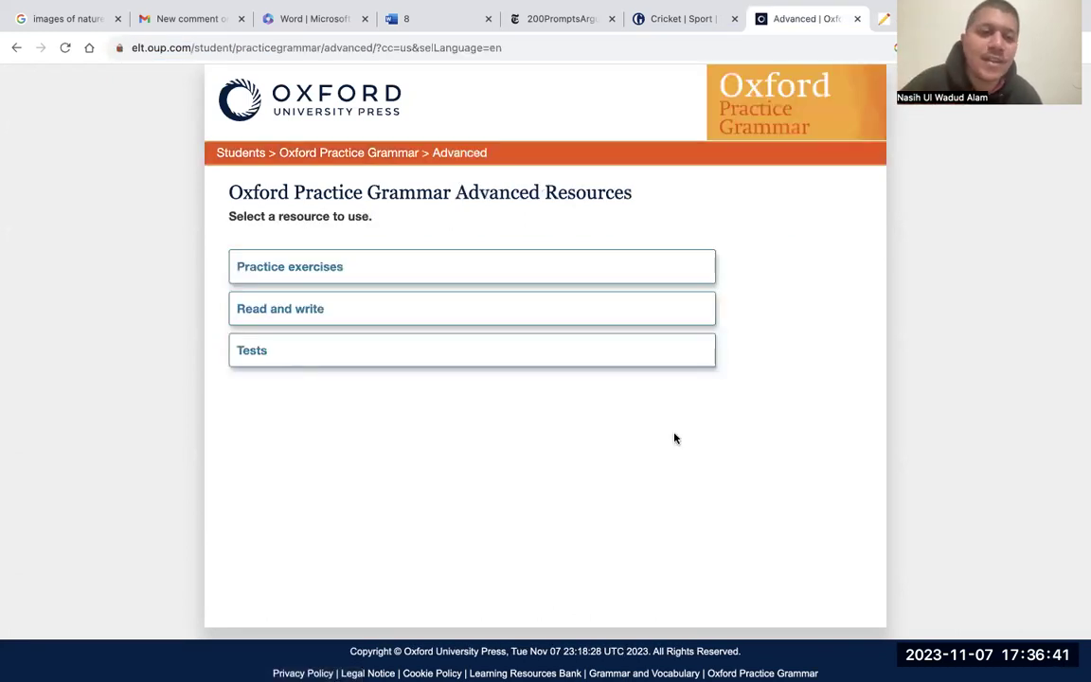
mouse_move(553, 276)
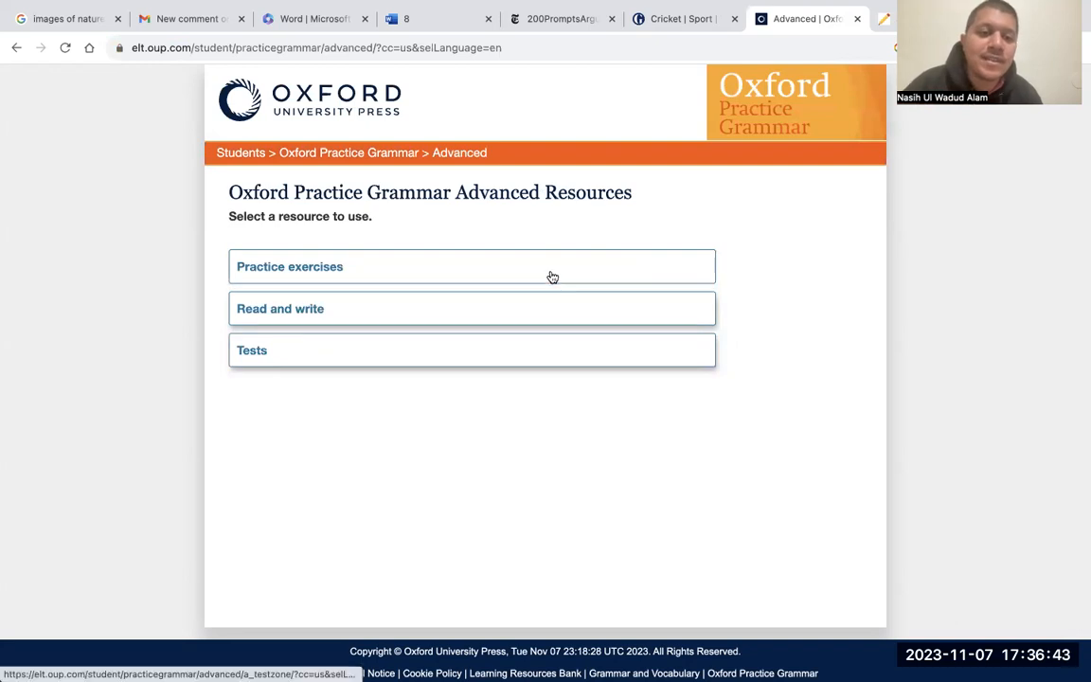
mouse_move(392, 339)
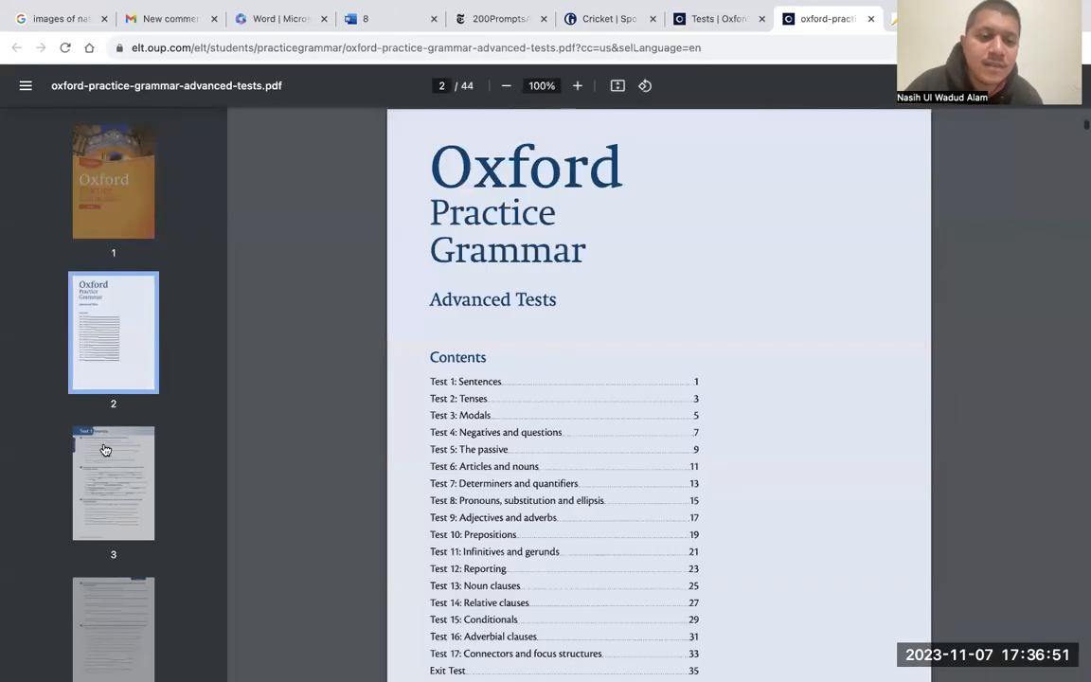
click(114, 484)
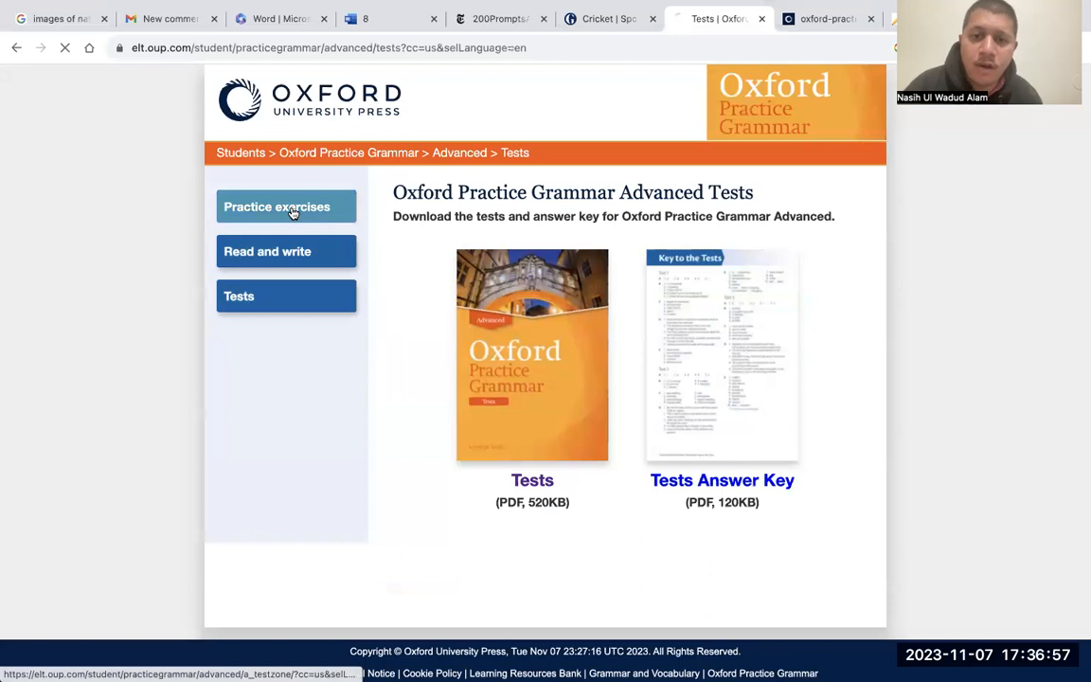
Step: Open the Advanced practice exercises to reach Practice exercise 1
click(276, 206)
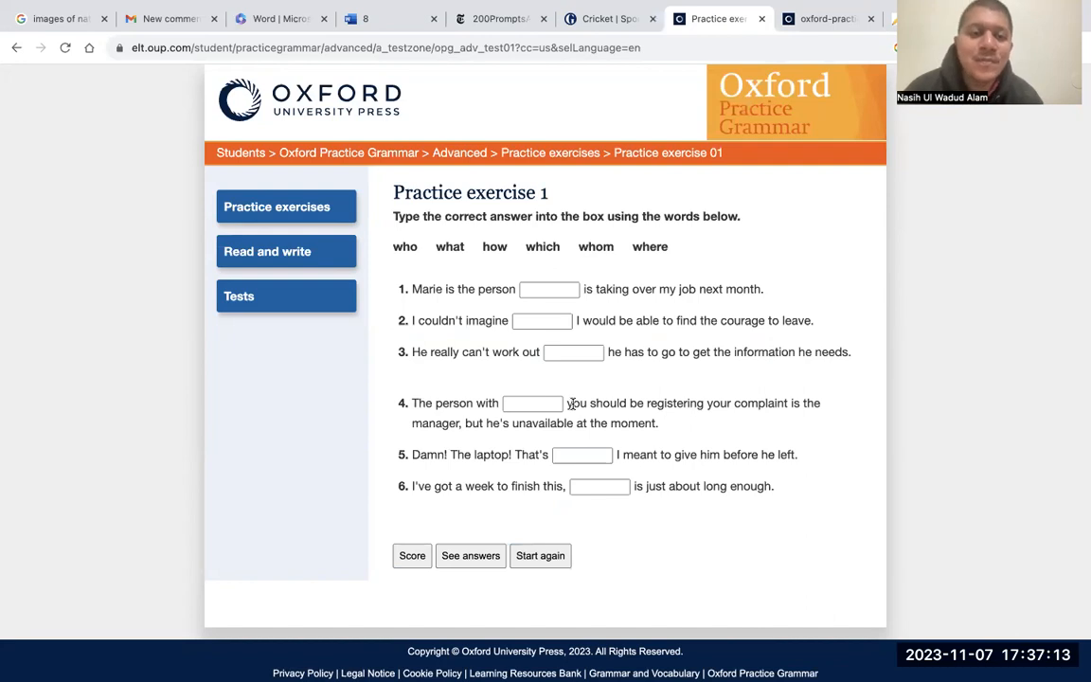
mouse_move(555, 318)
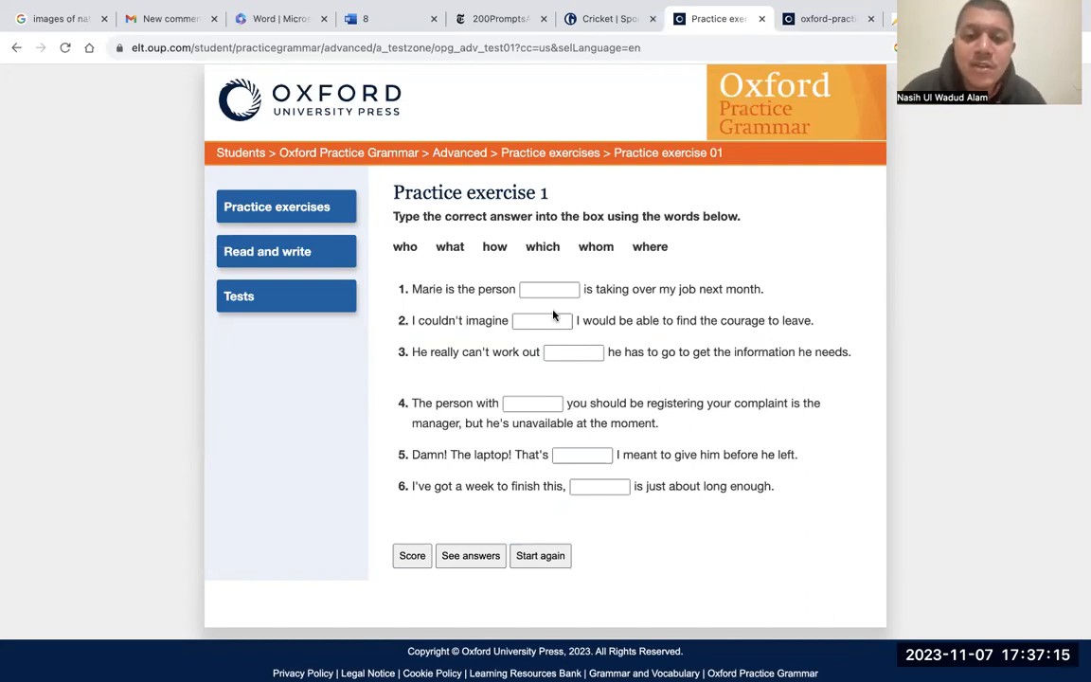
mouse_move(515, 265)
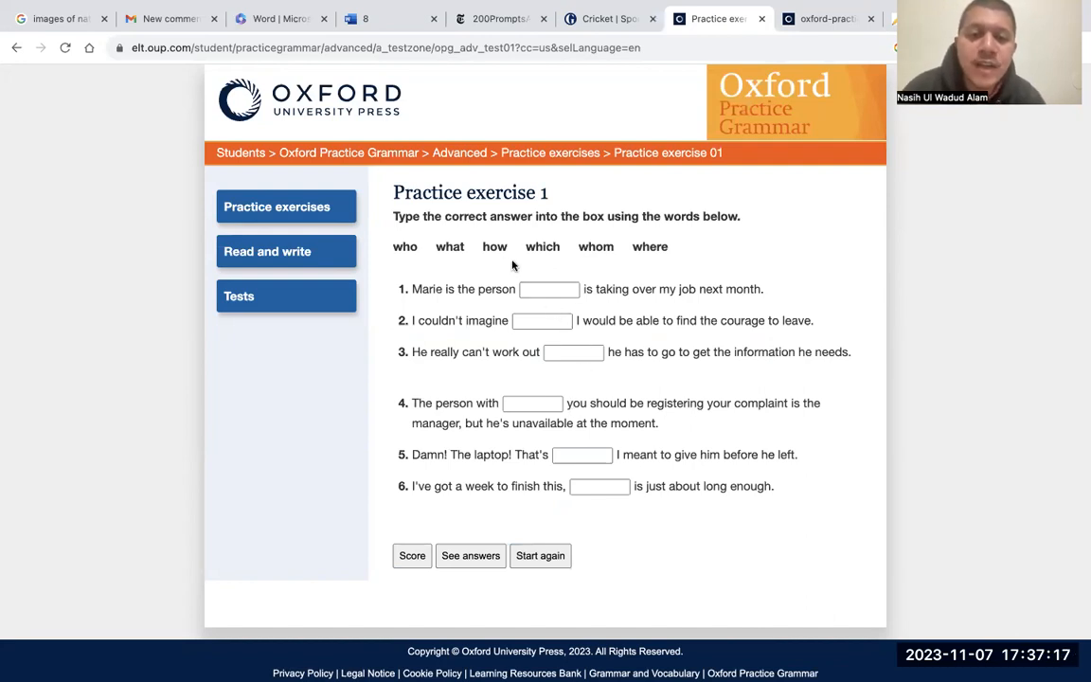
mouse_move(530, 281)
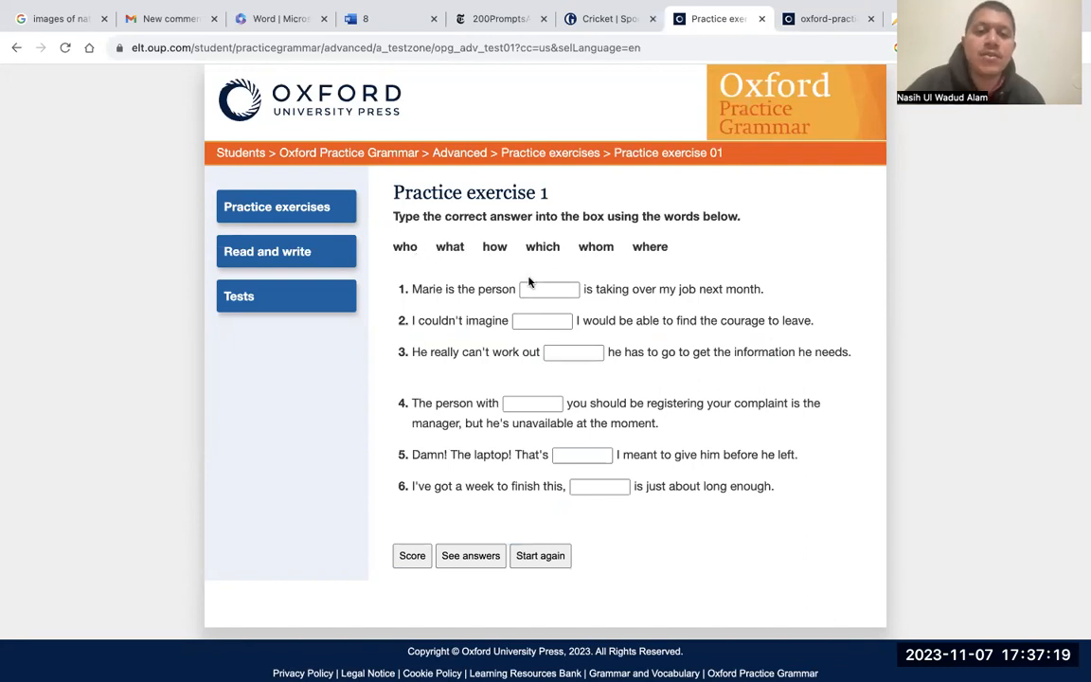
Step: Answer the first three gaps of Practice exercise 1 with who, how and where
text(who)
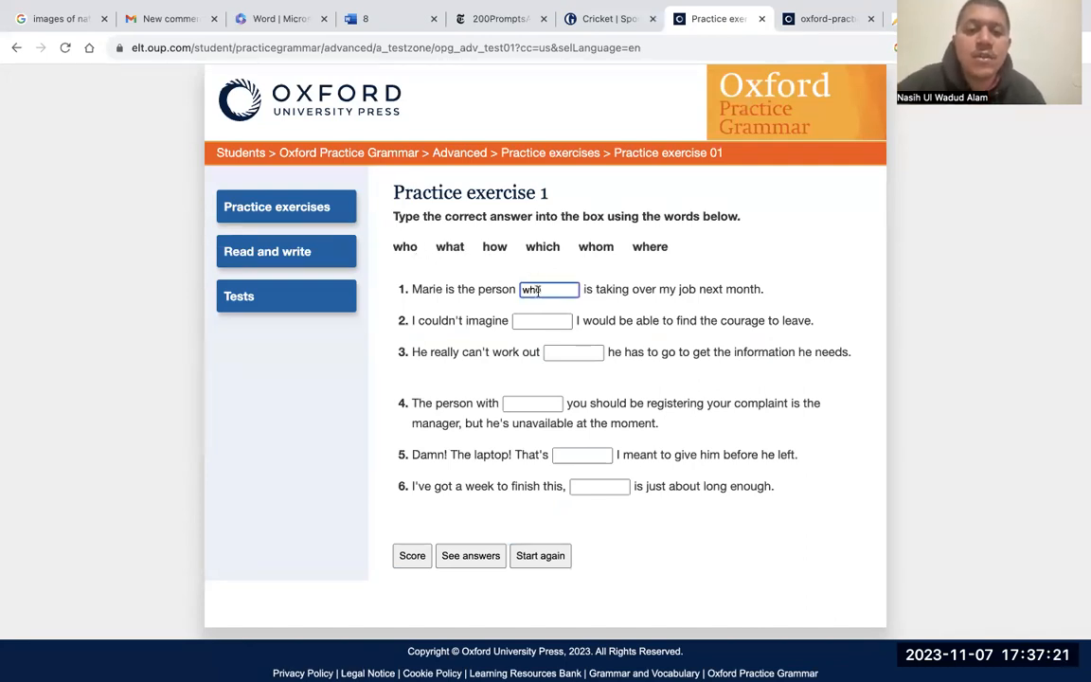
click(541, 320)
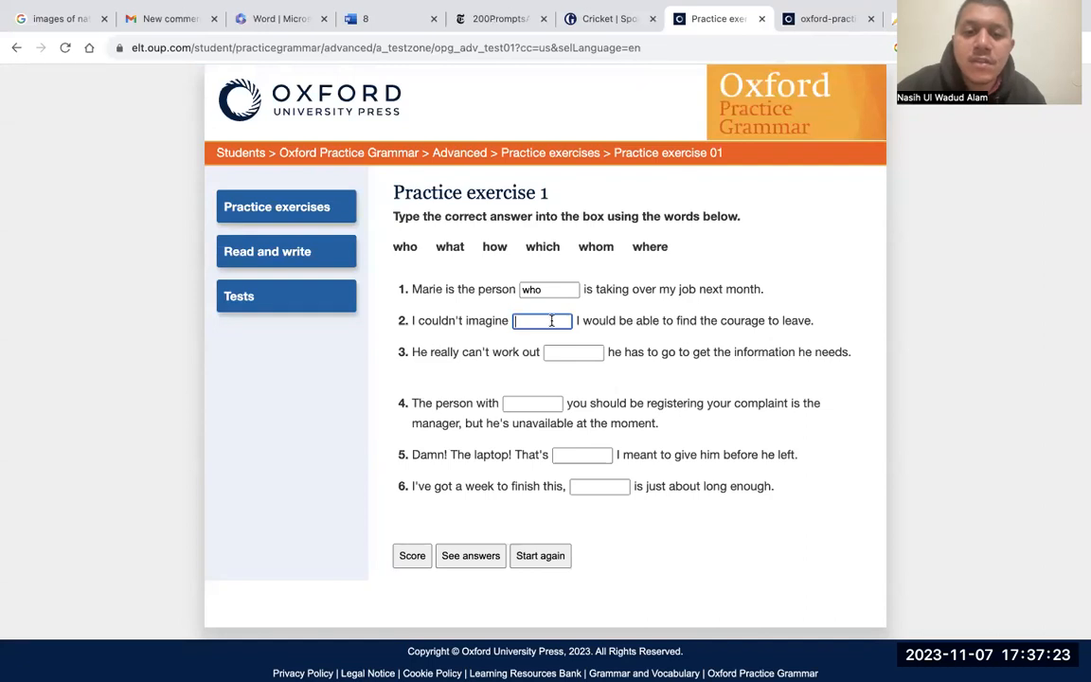
mouse_move(633, 277)
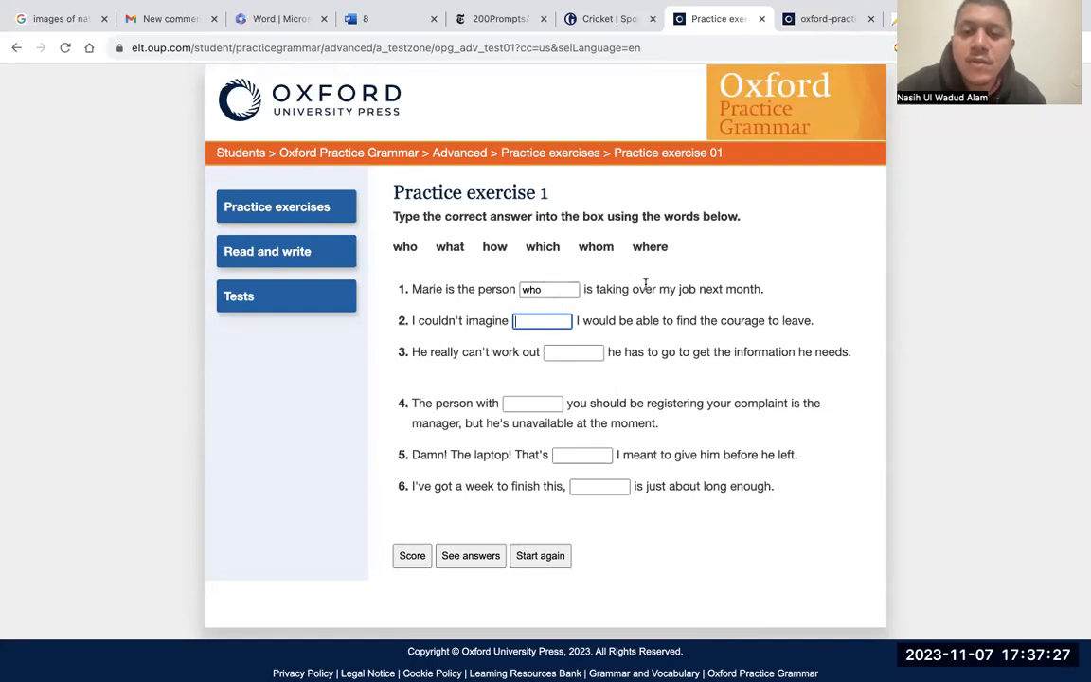
mouse_move(587, 332)
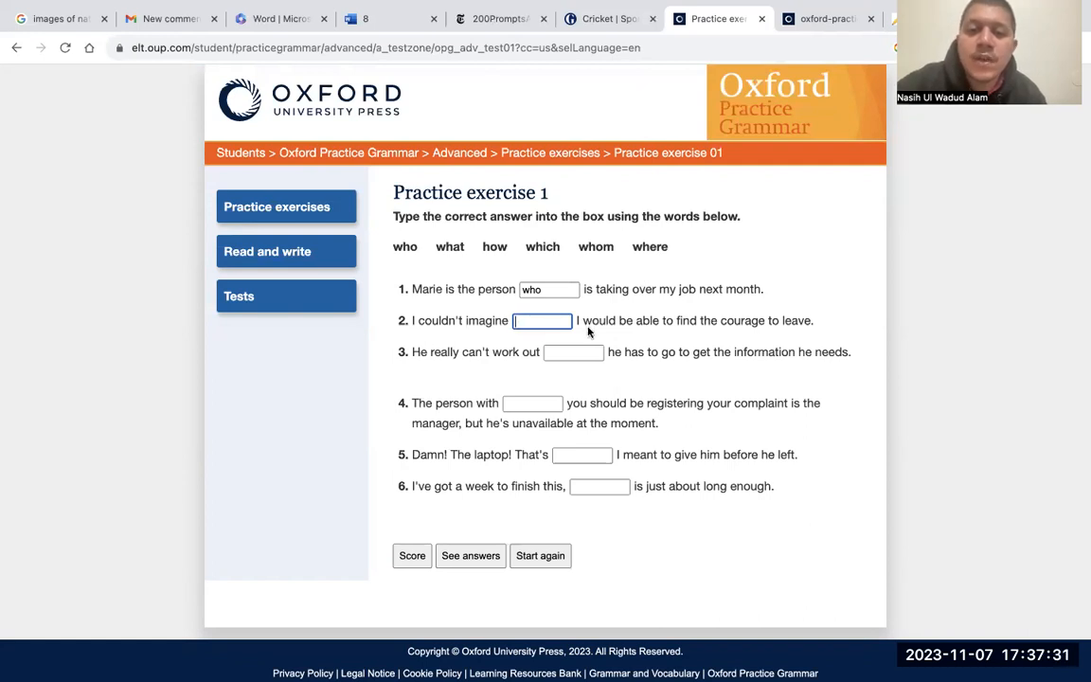
text(h)
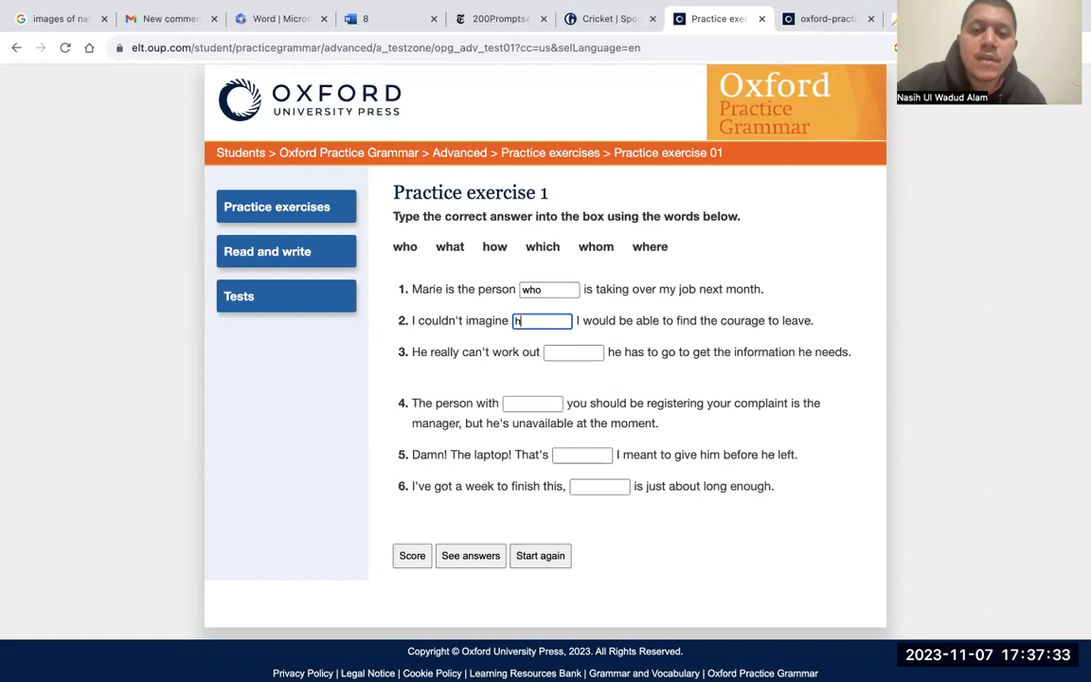
text(ow)
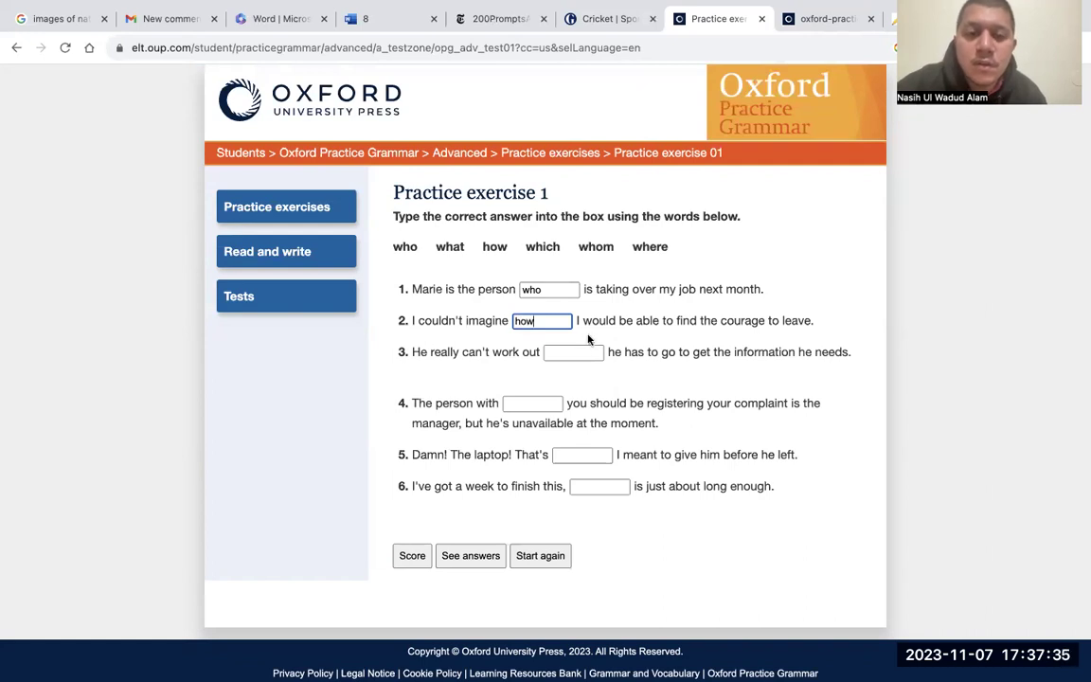
click(572, 350)
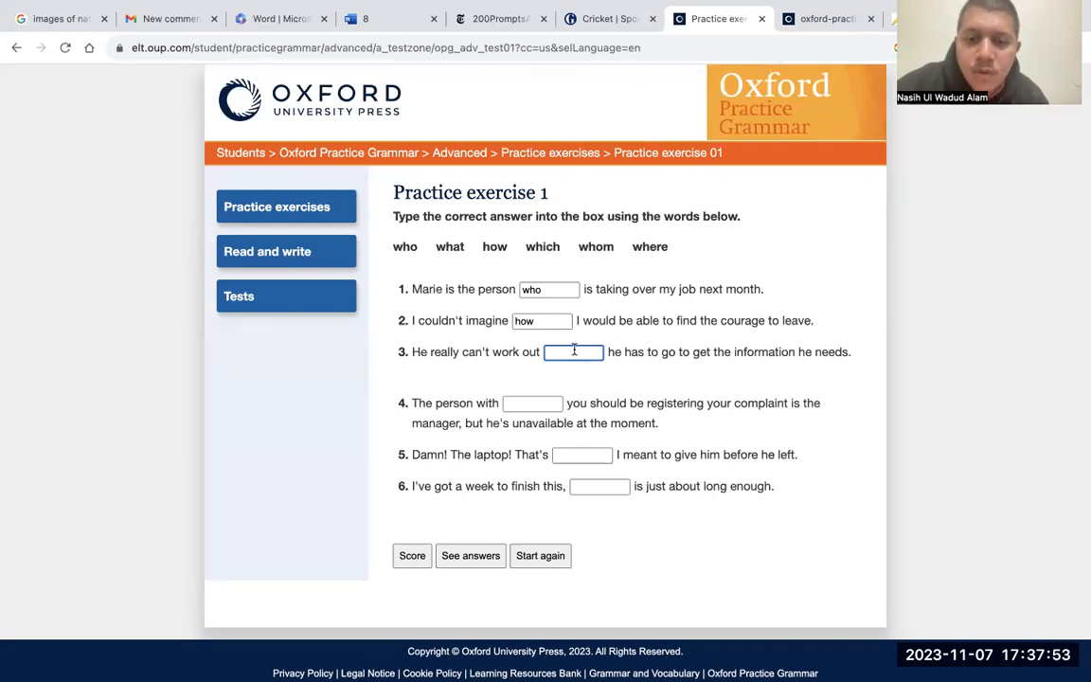
text(where)
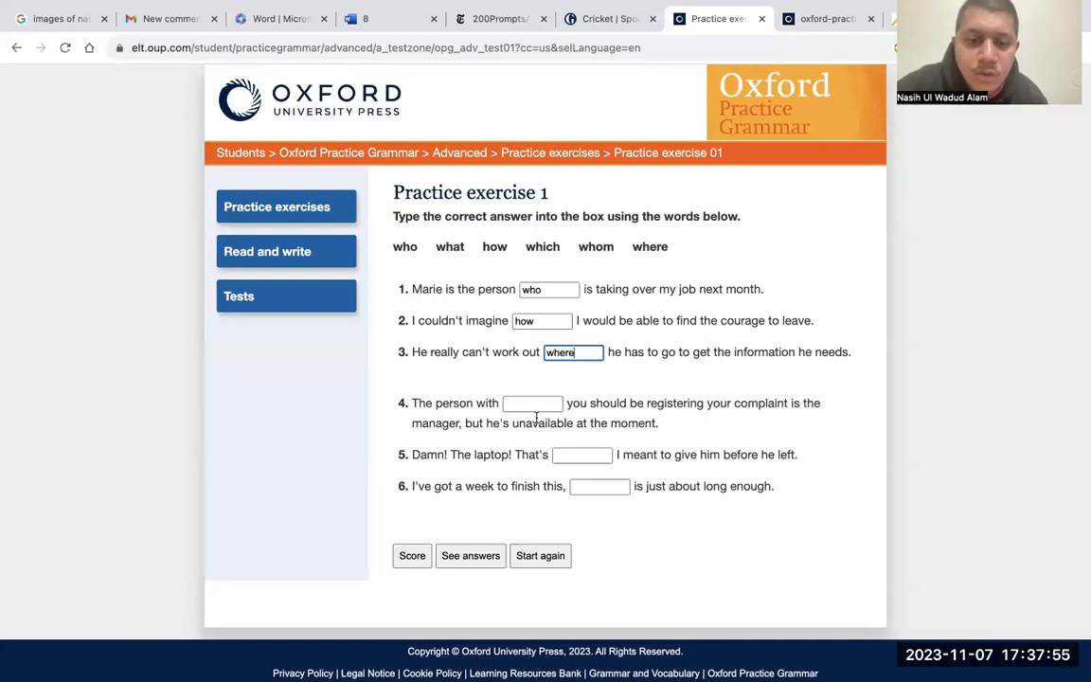
Step: Fill the remaining gaps with whom, what and which
text(whom)
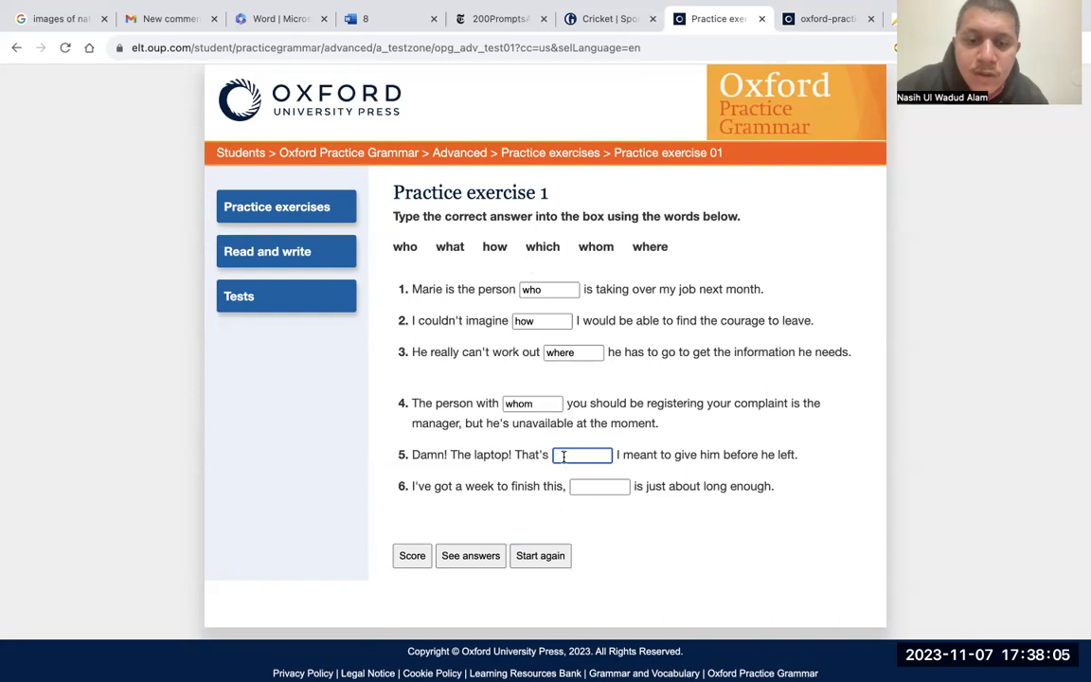
text(what)
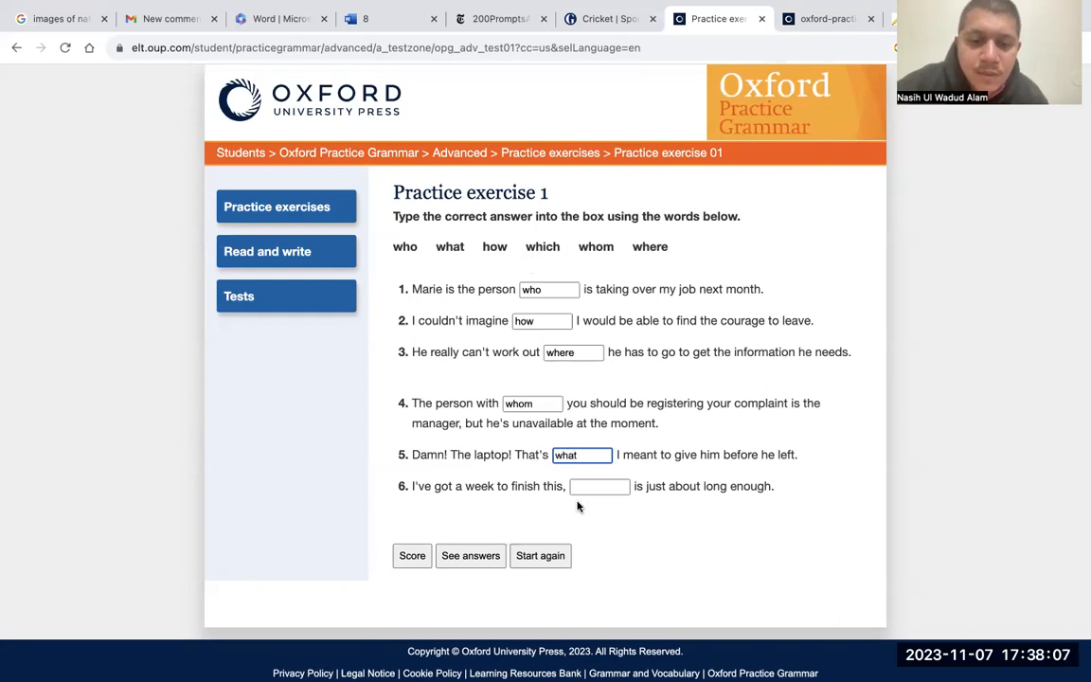
click(599, 485)
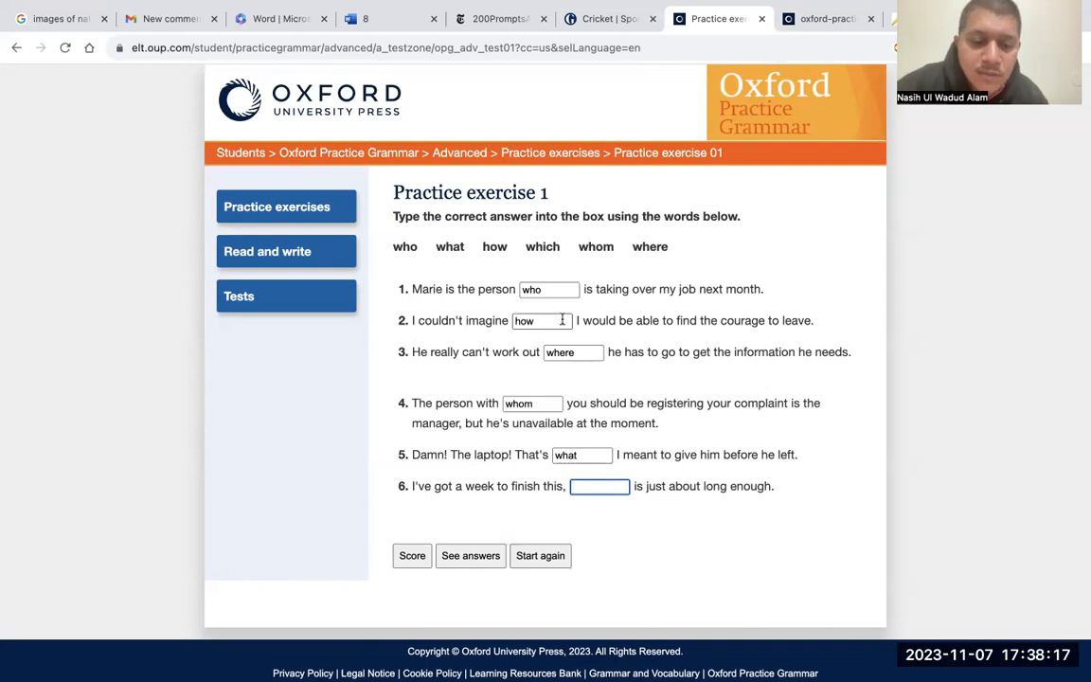
text(which)
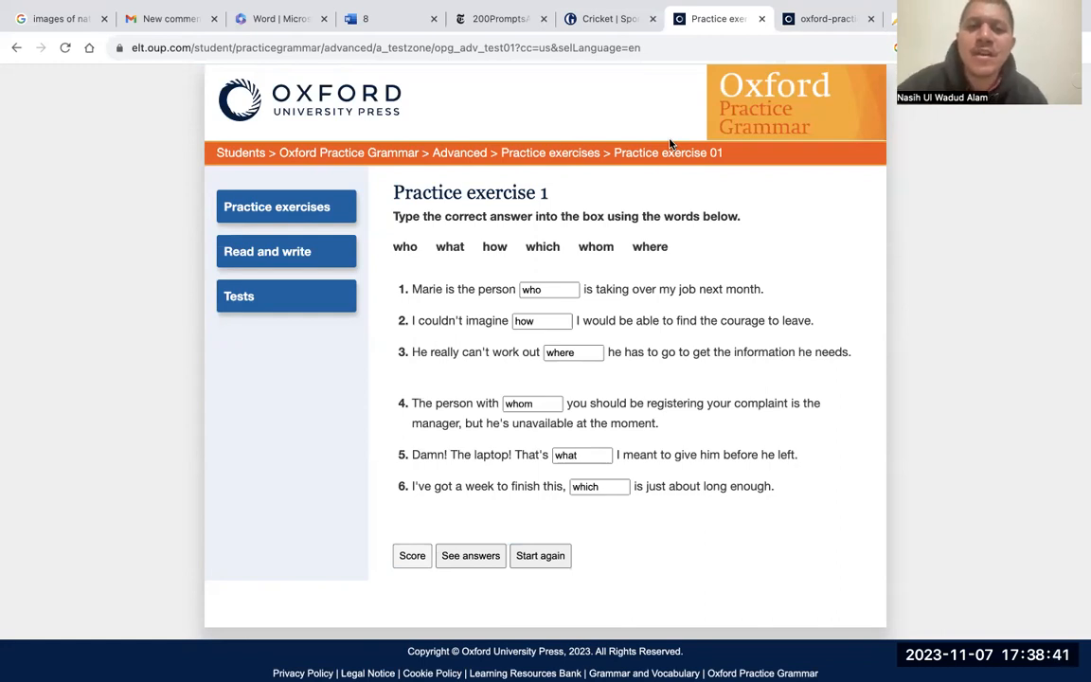
click(413, 557)
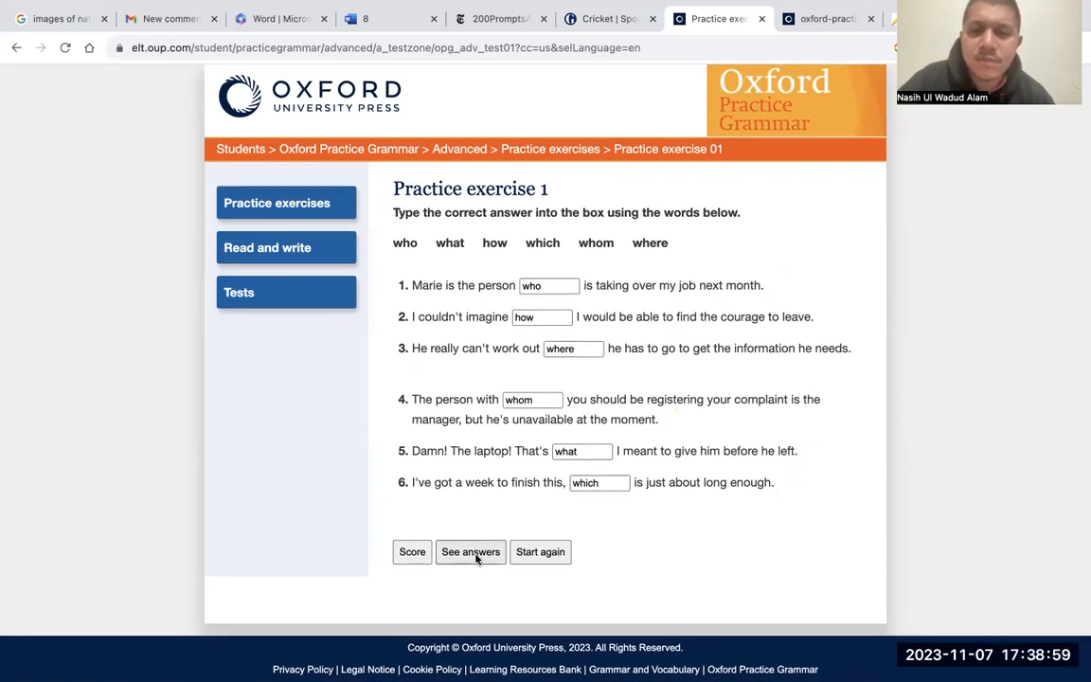
mouse_move(493, 496)
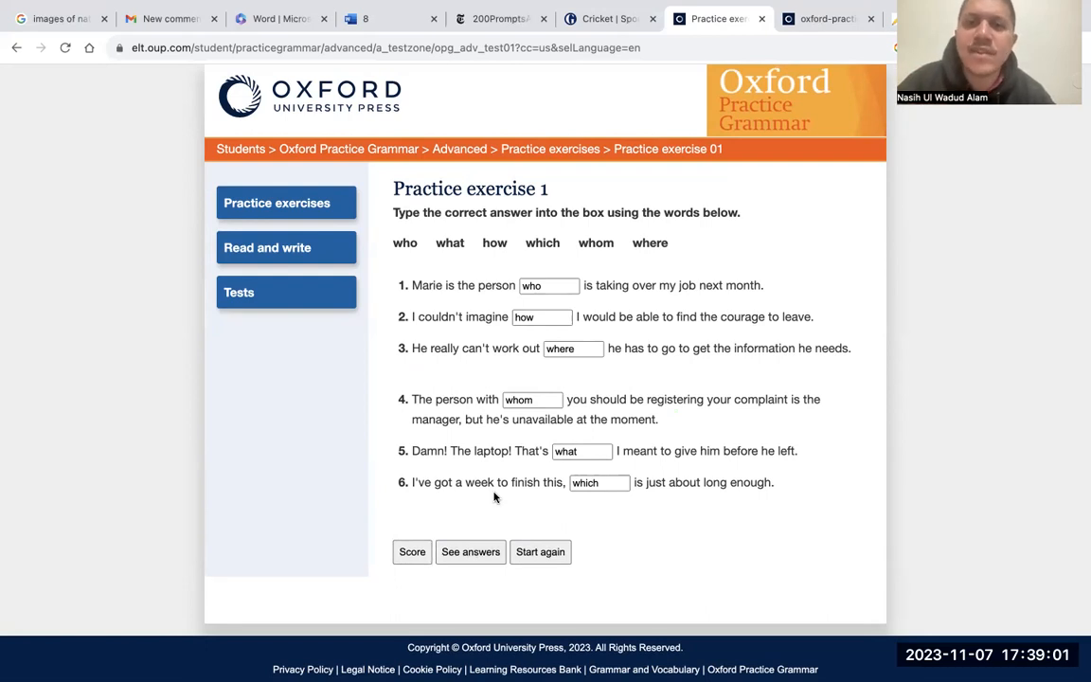